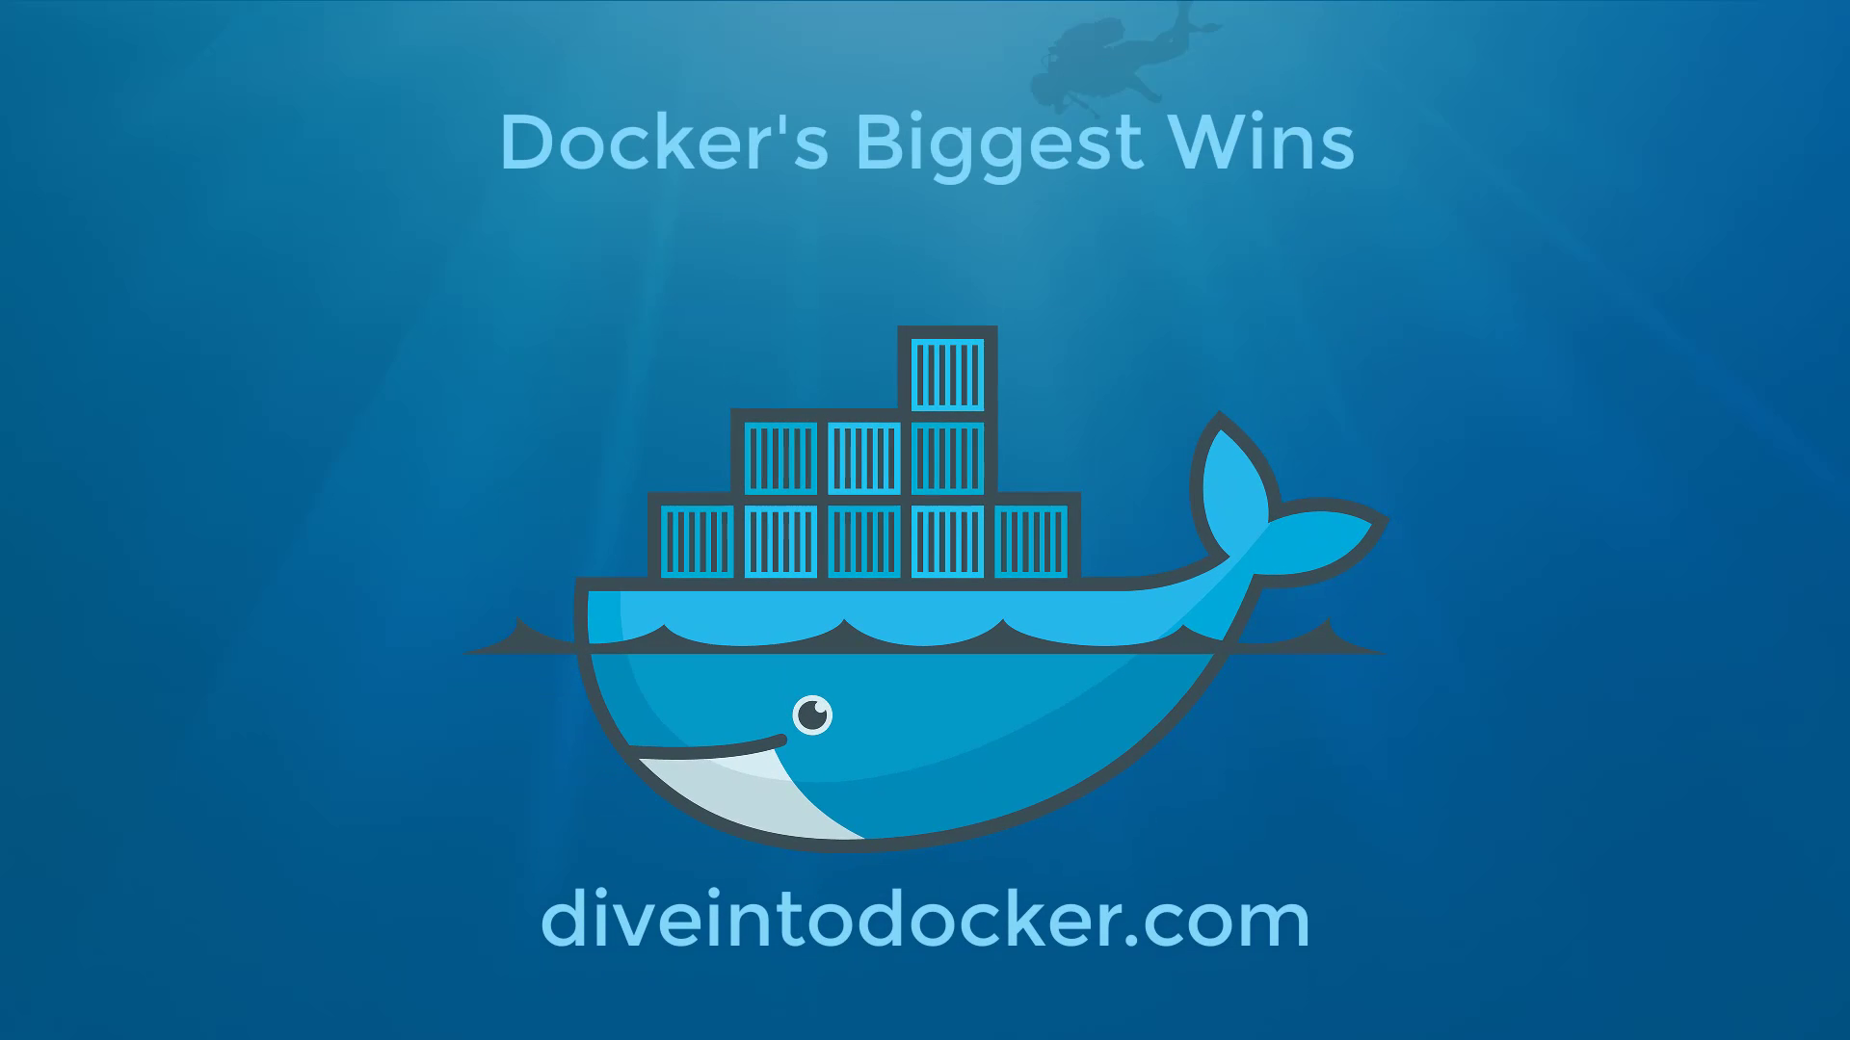
key("Right")
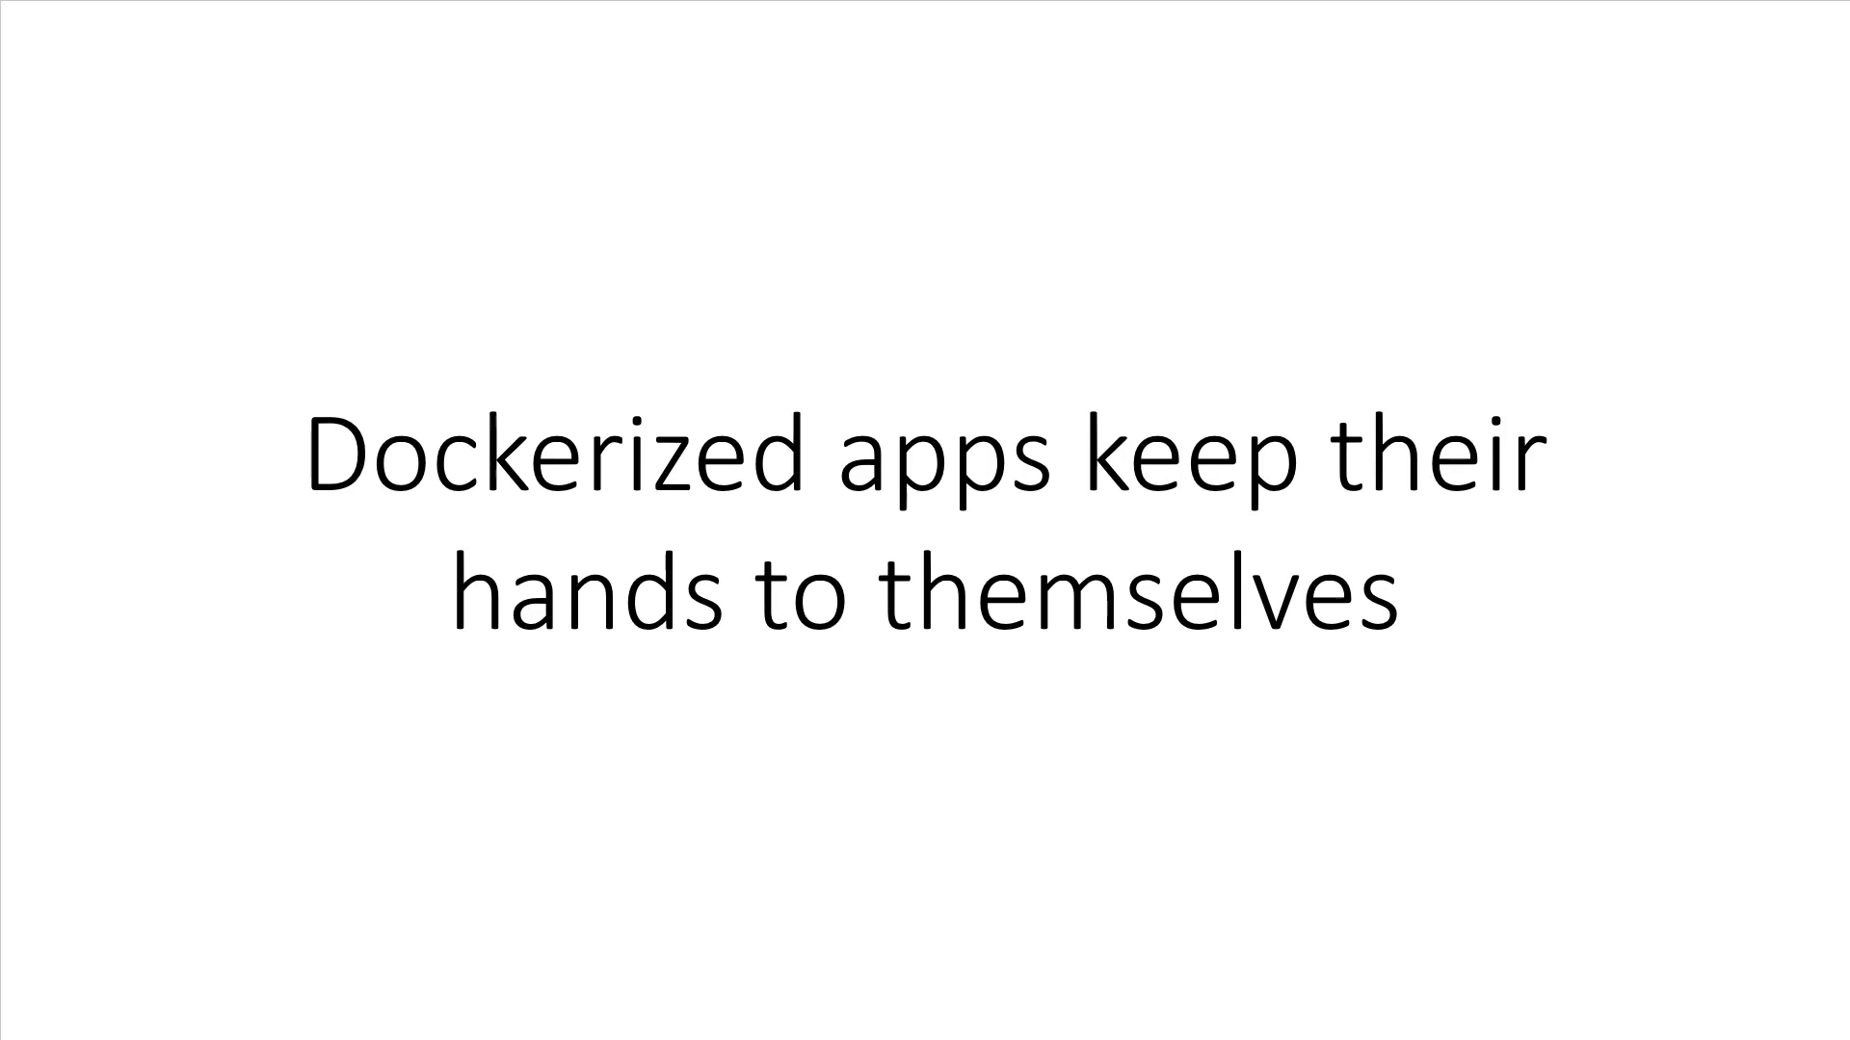
key("right")
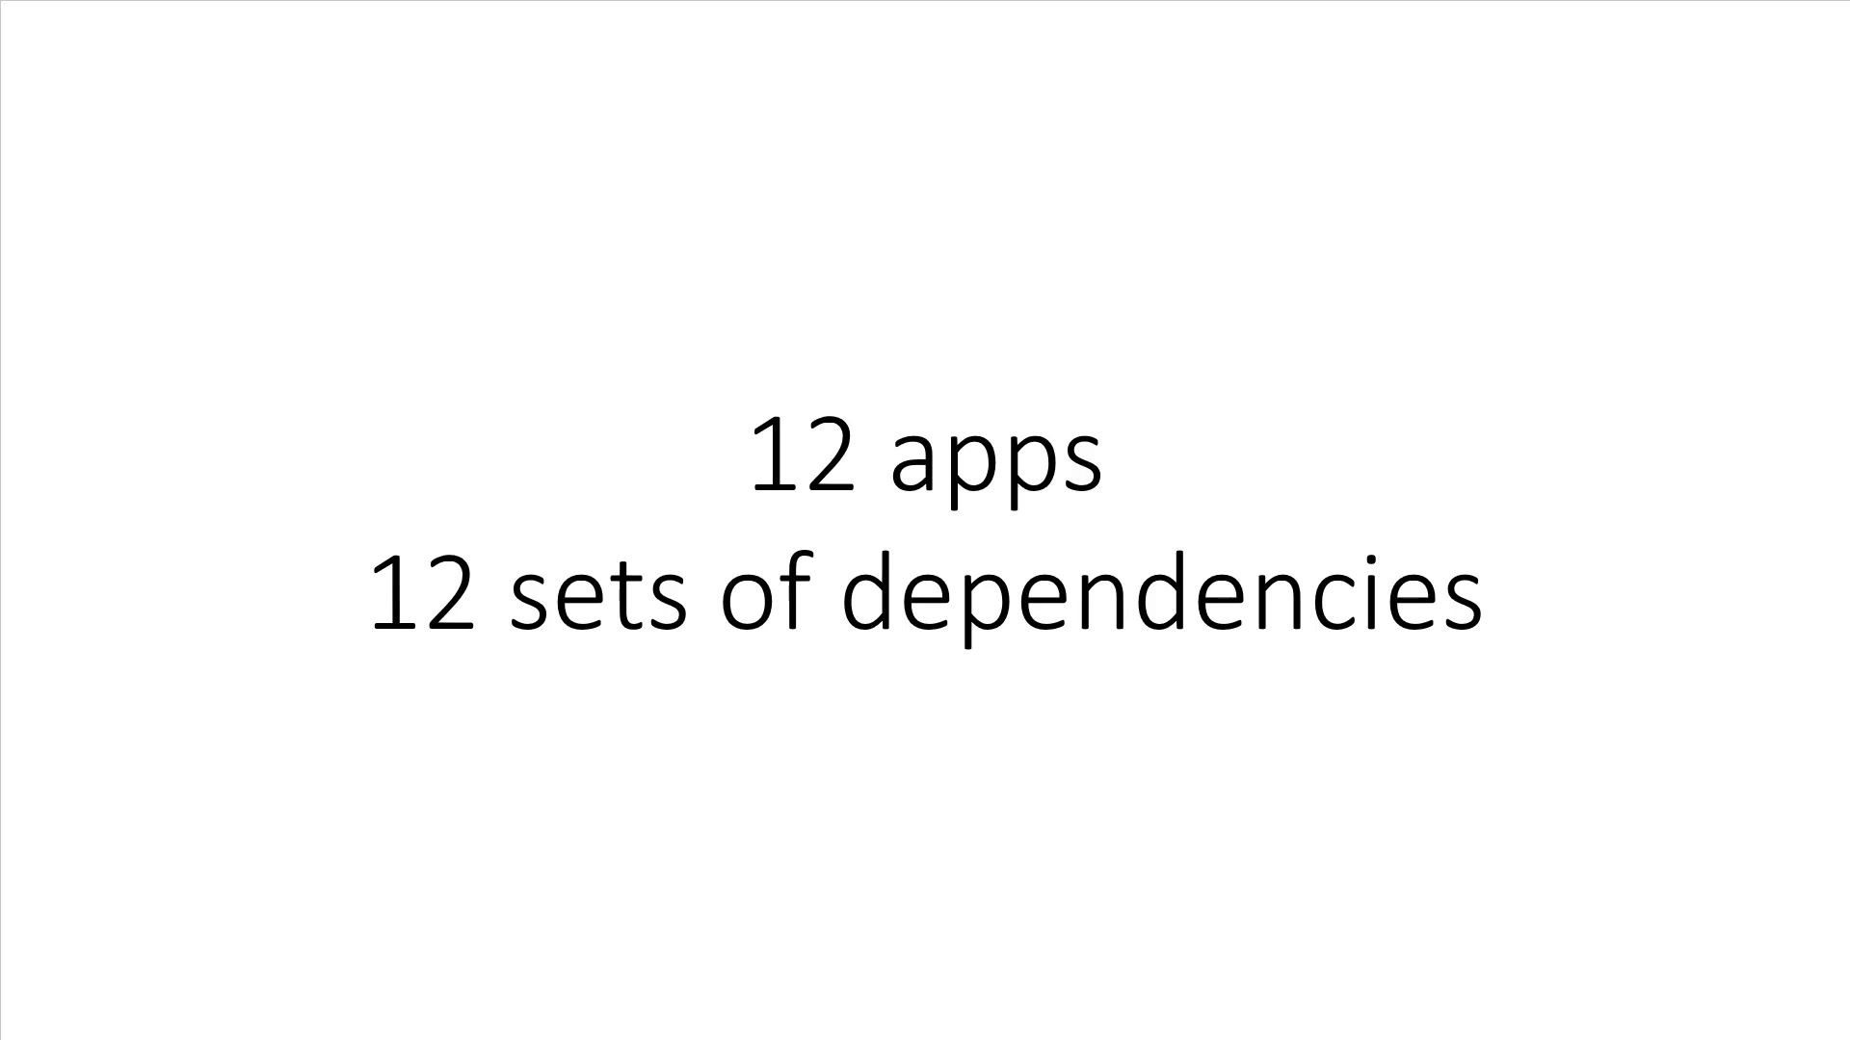
key("Right")
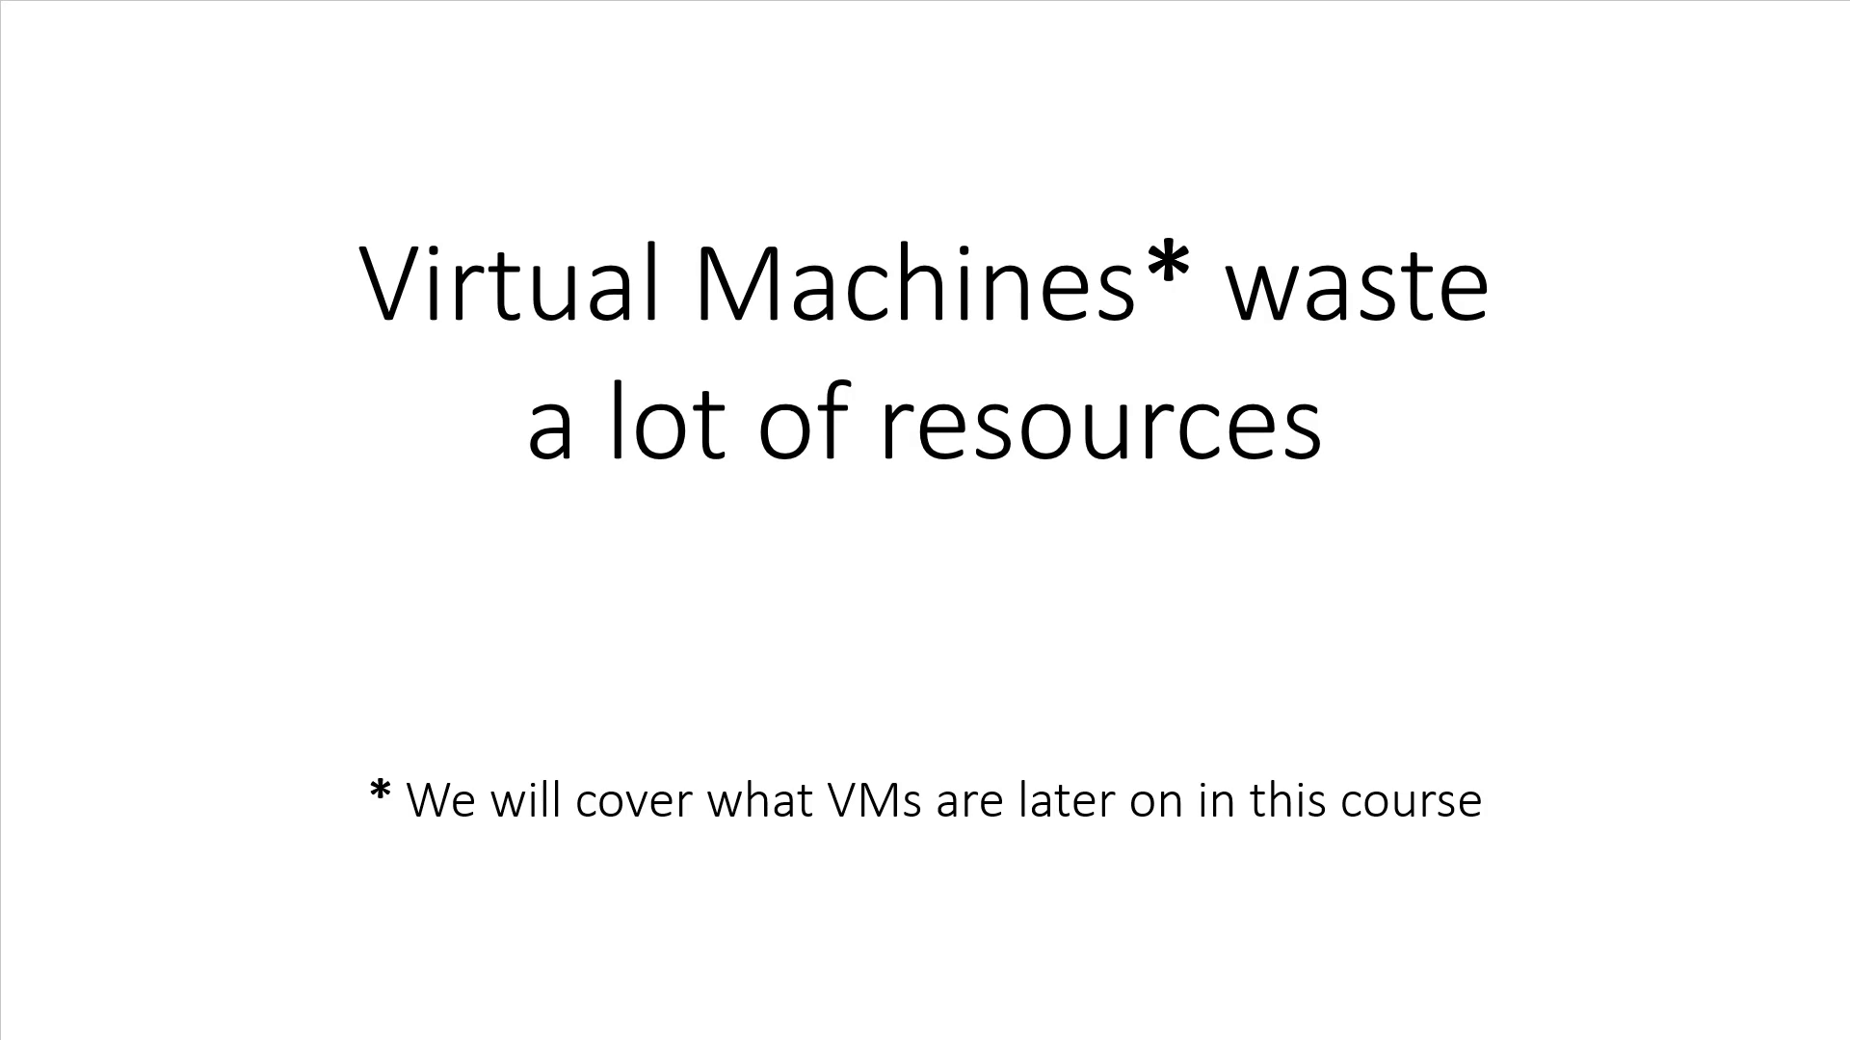
key("Right")
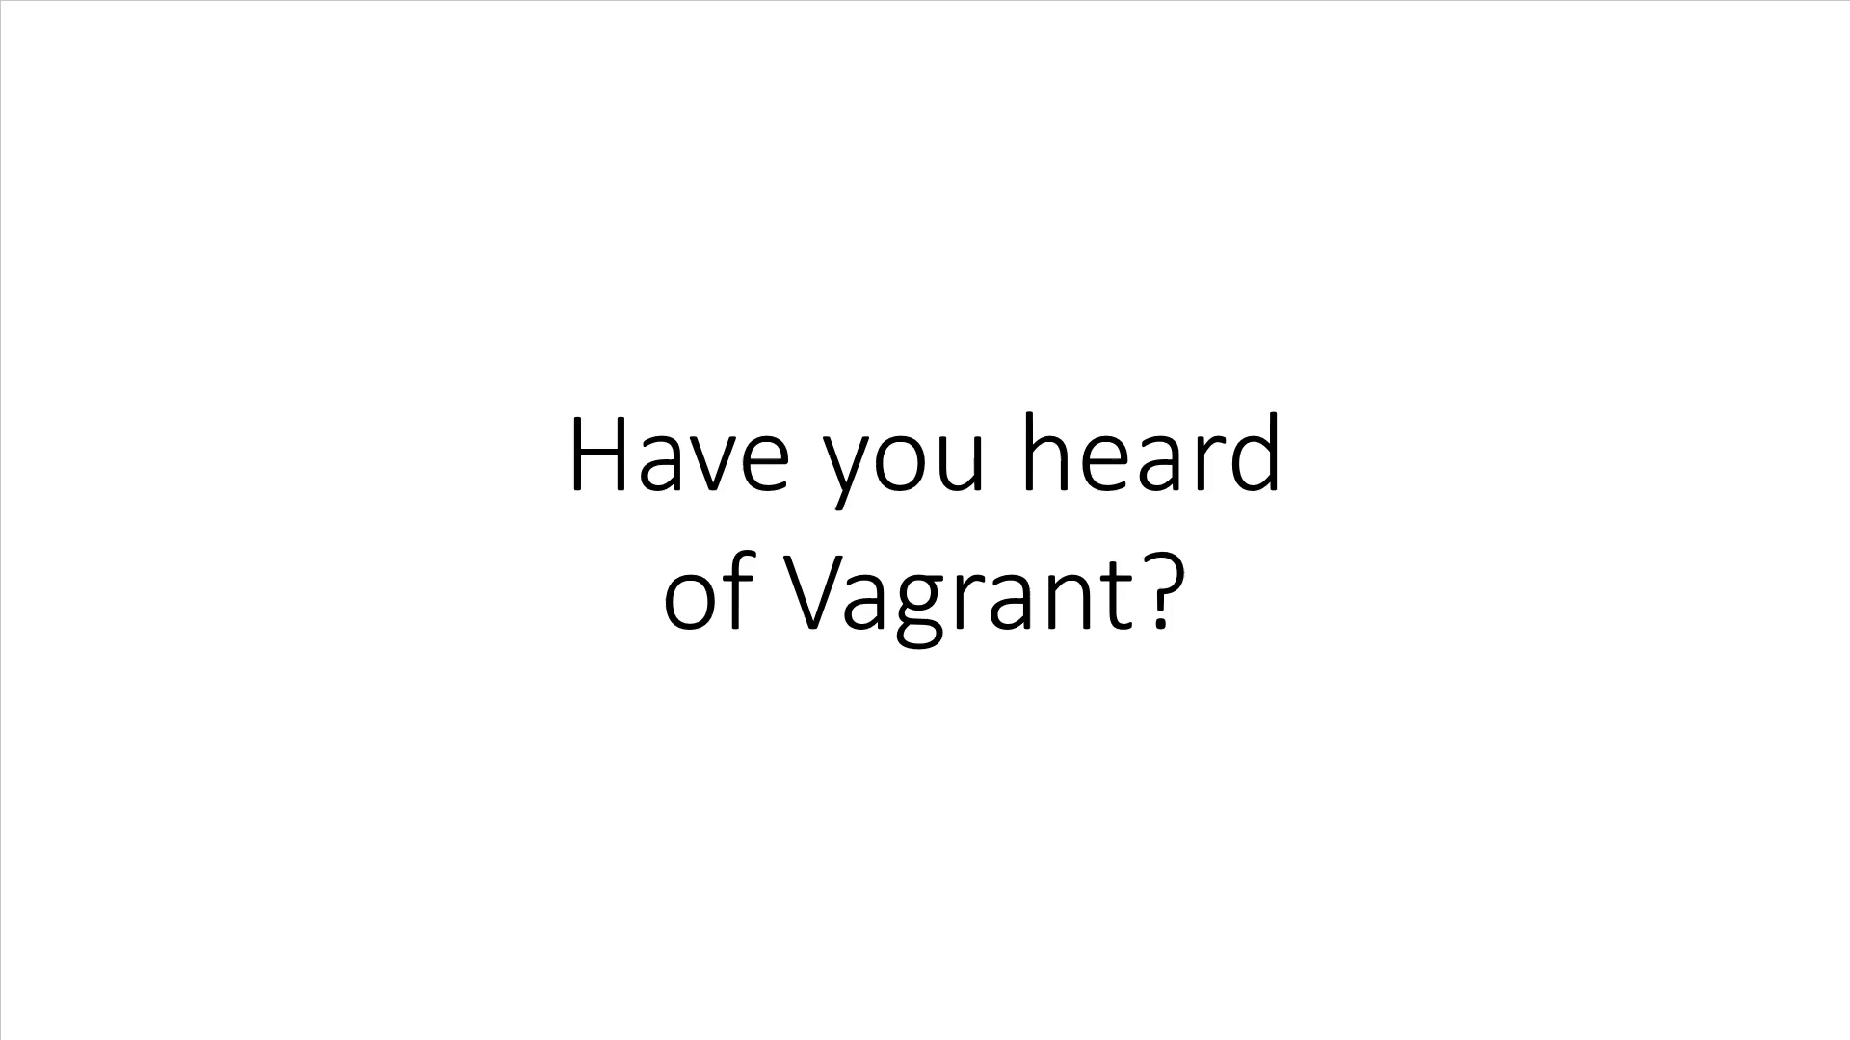
key("Right")
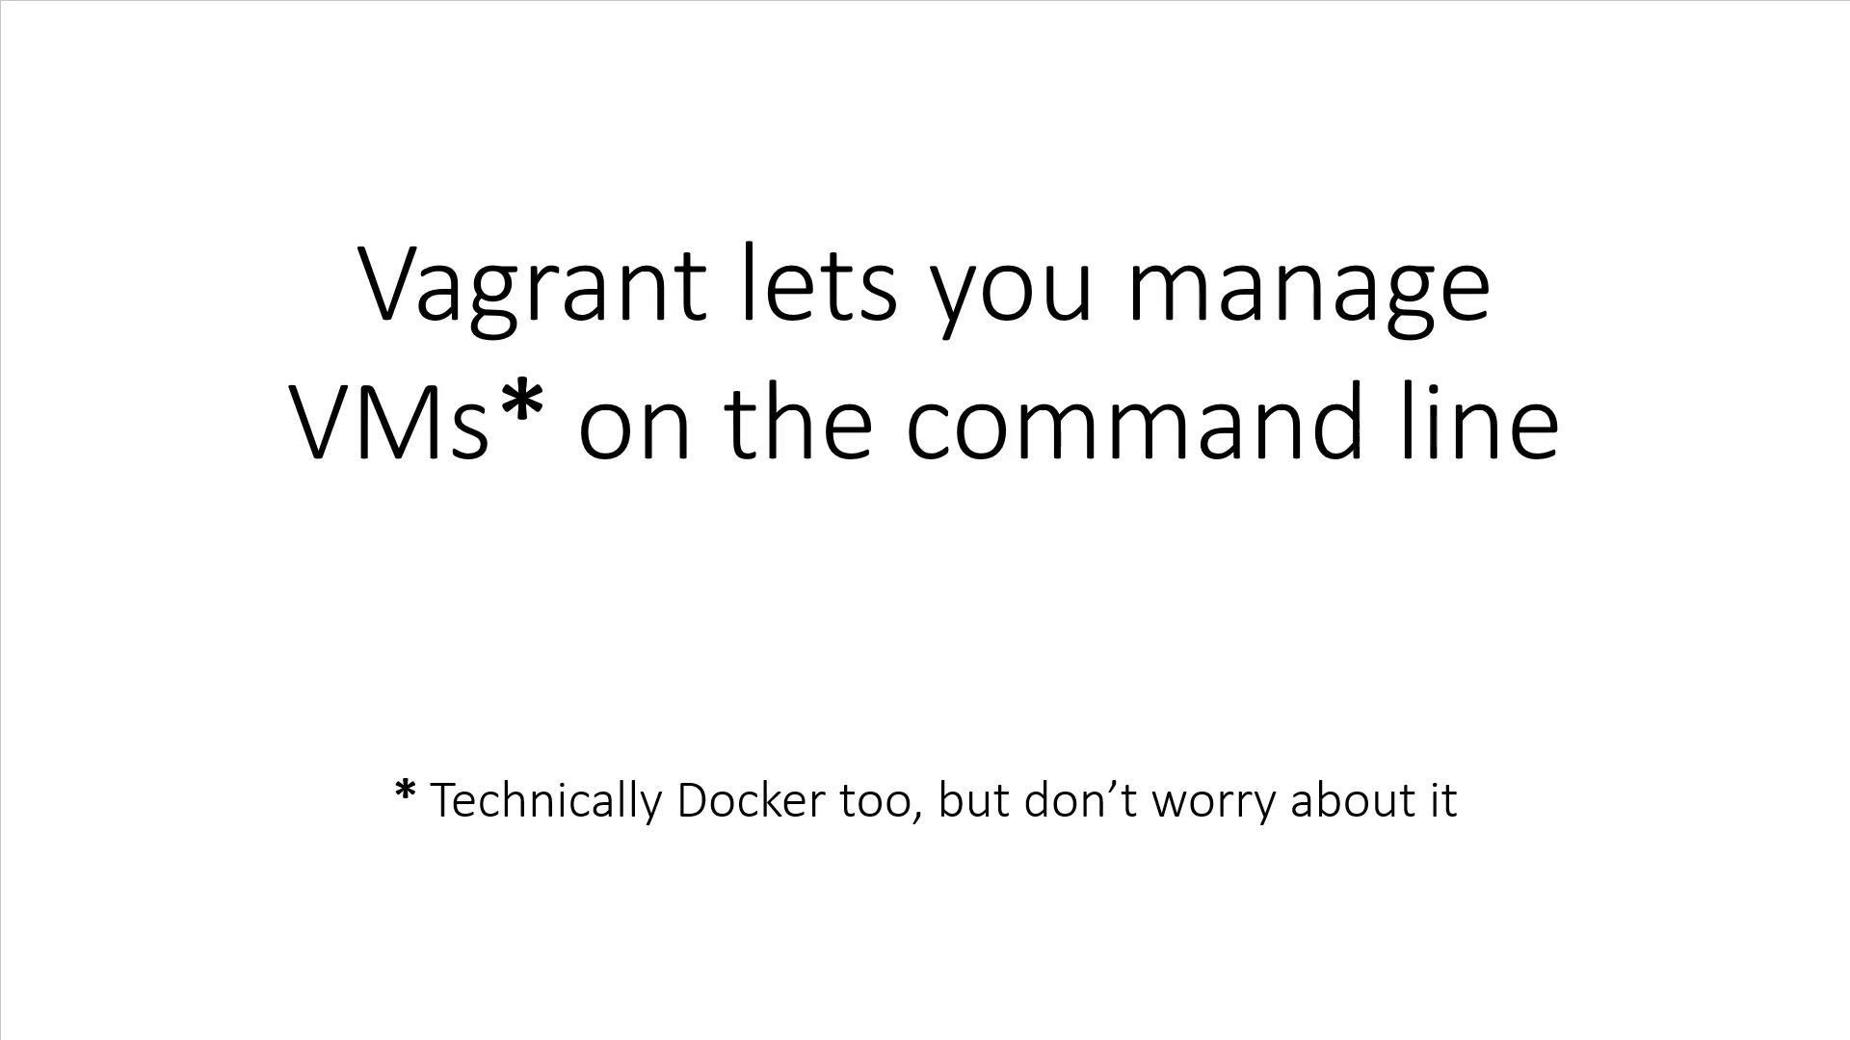
key("Right")
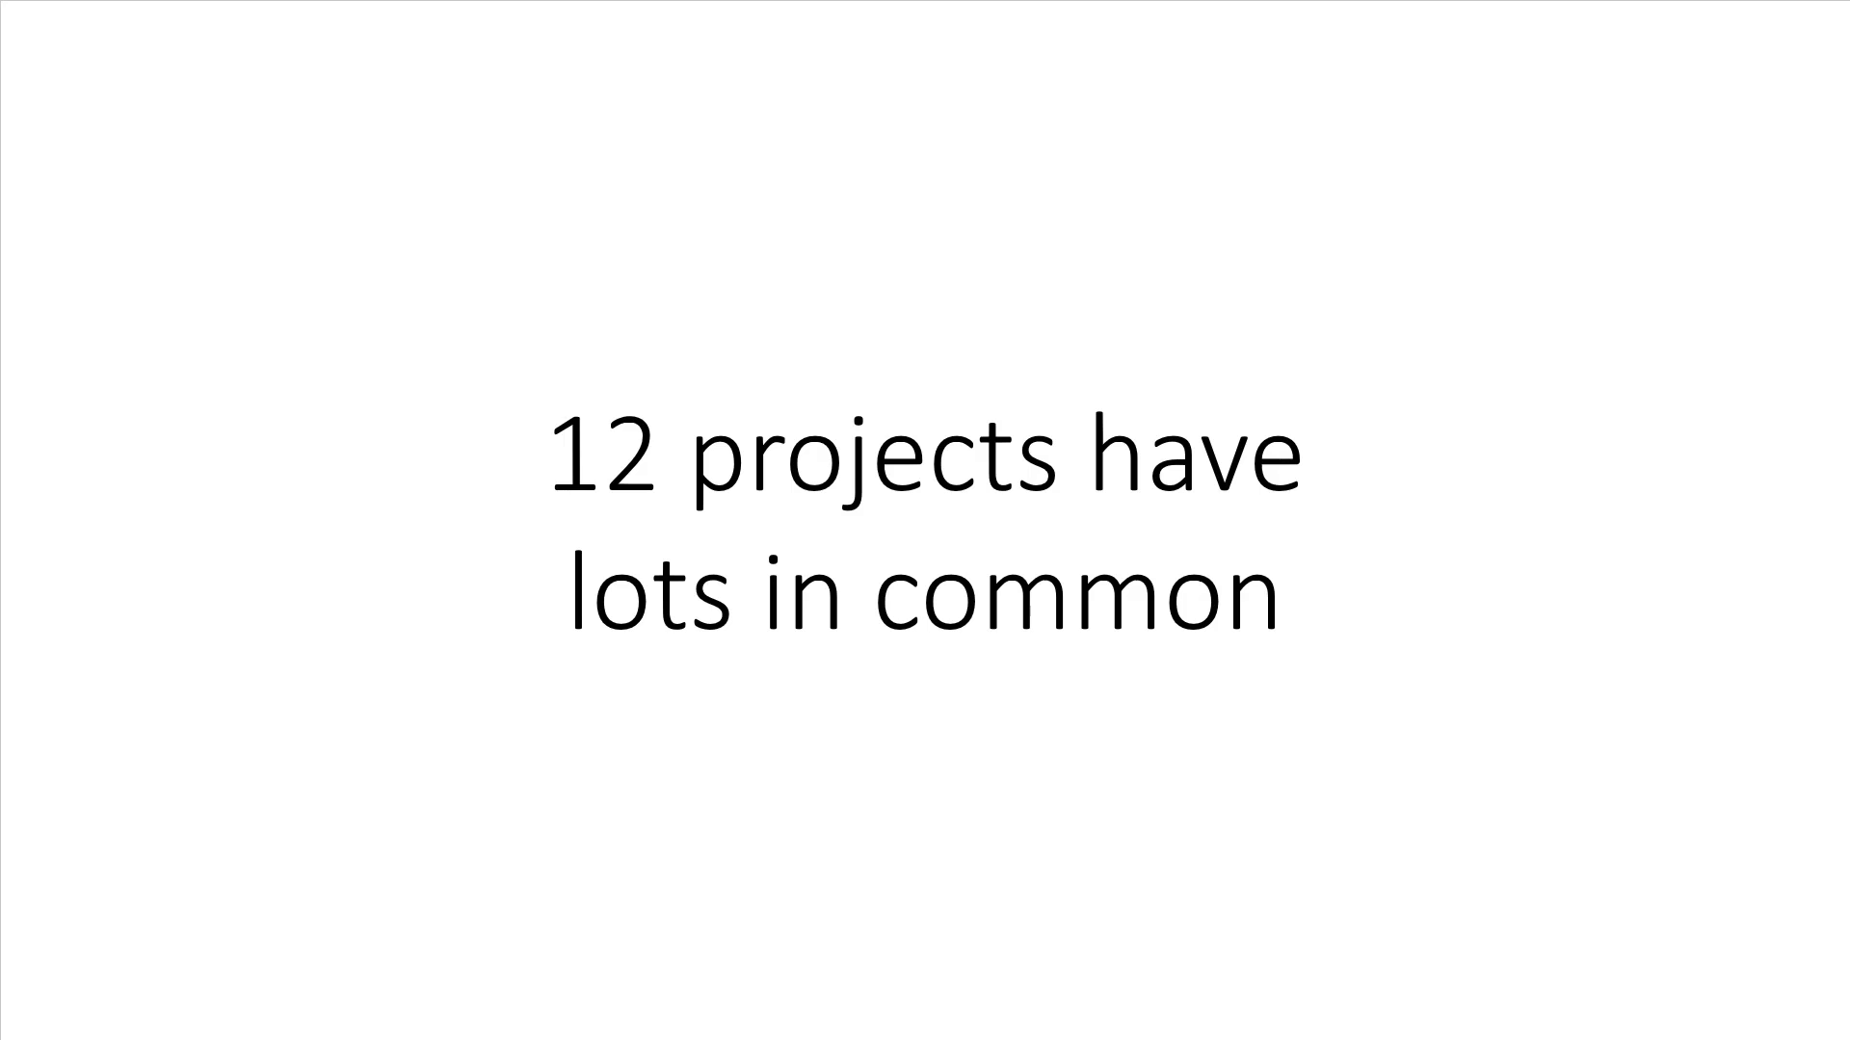
key("right")
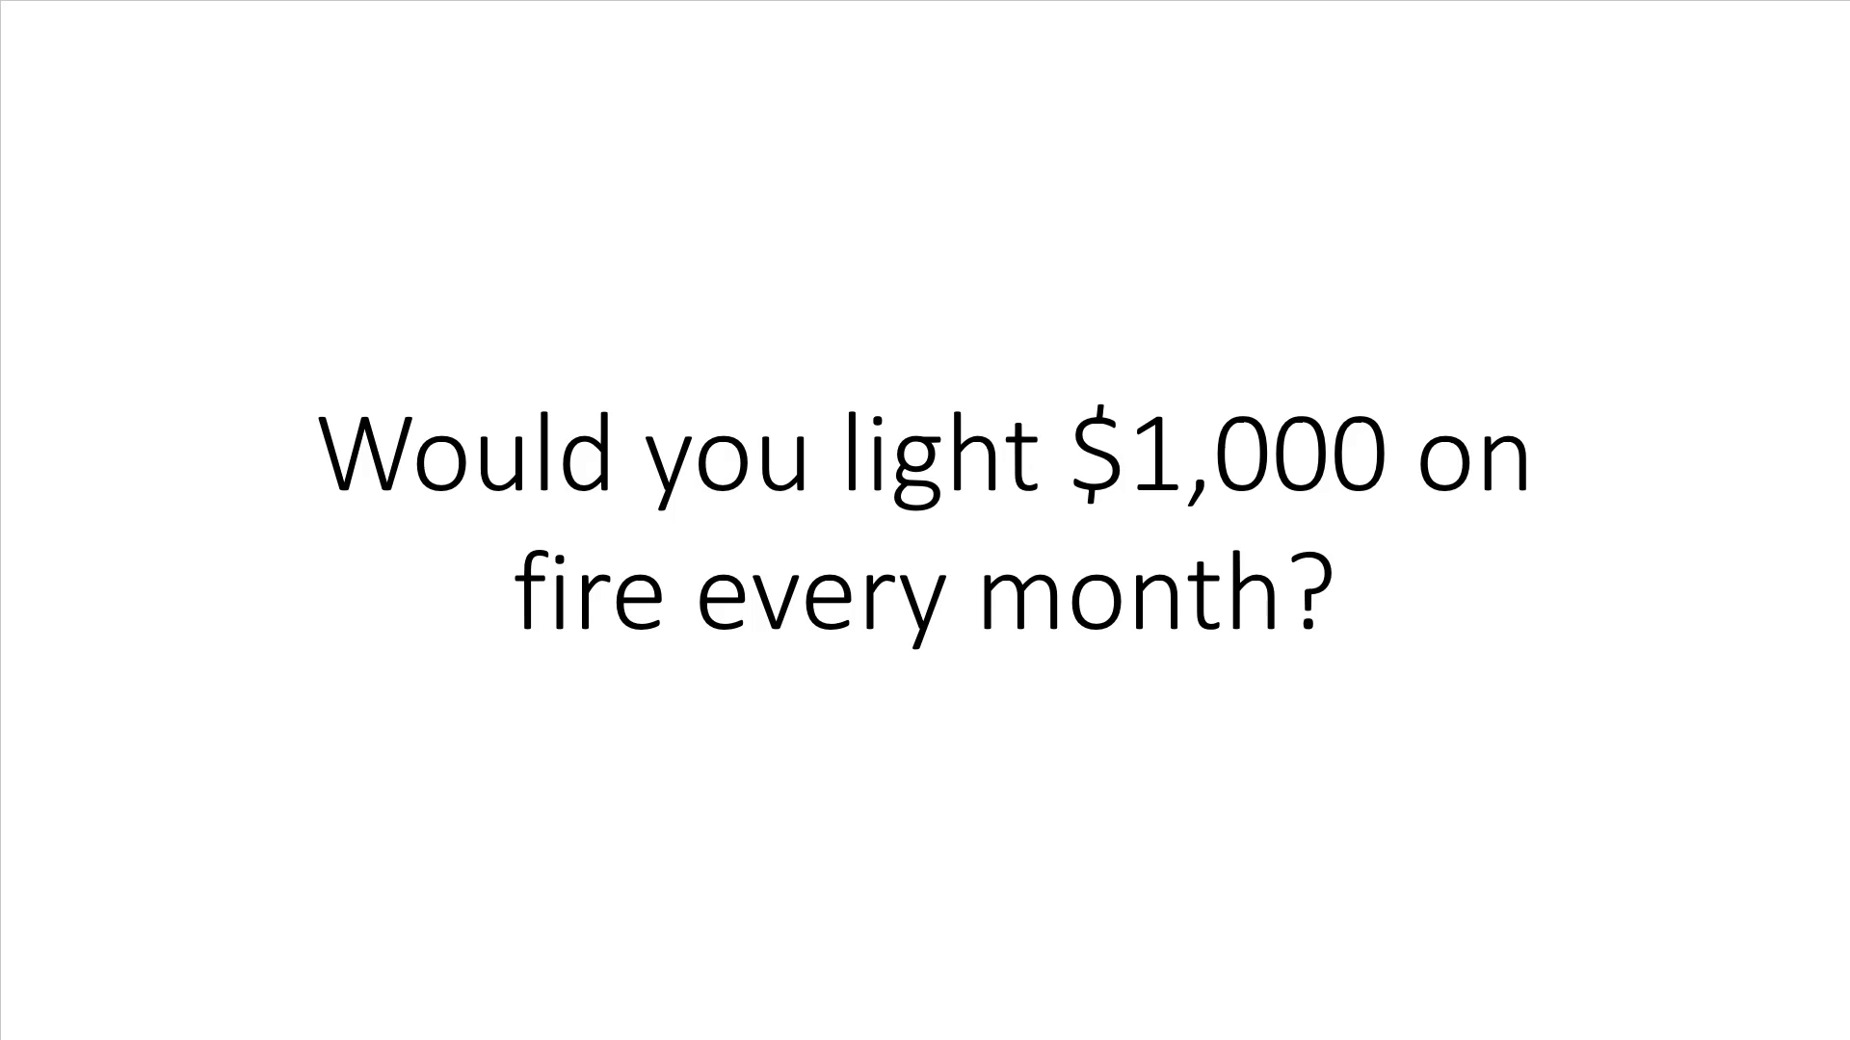
key("Right")
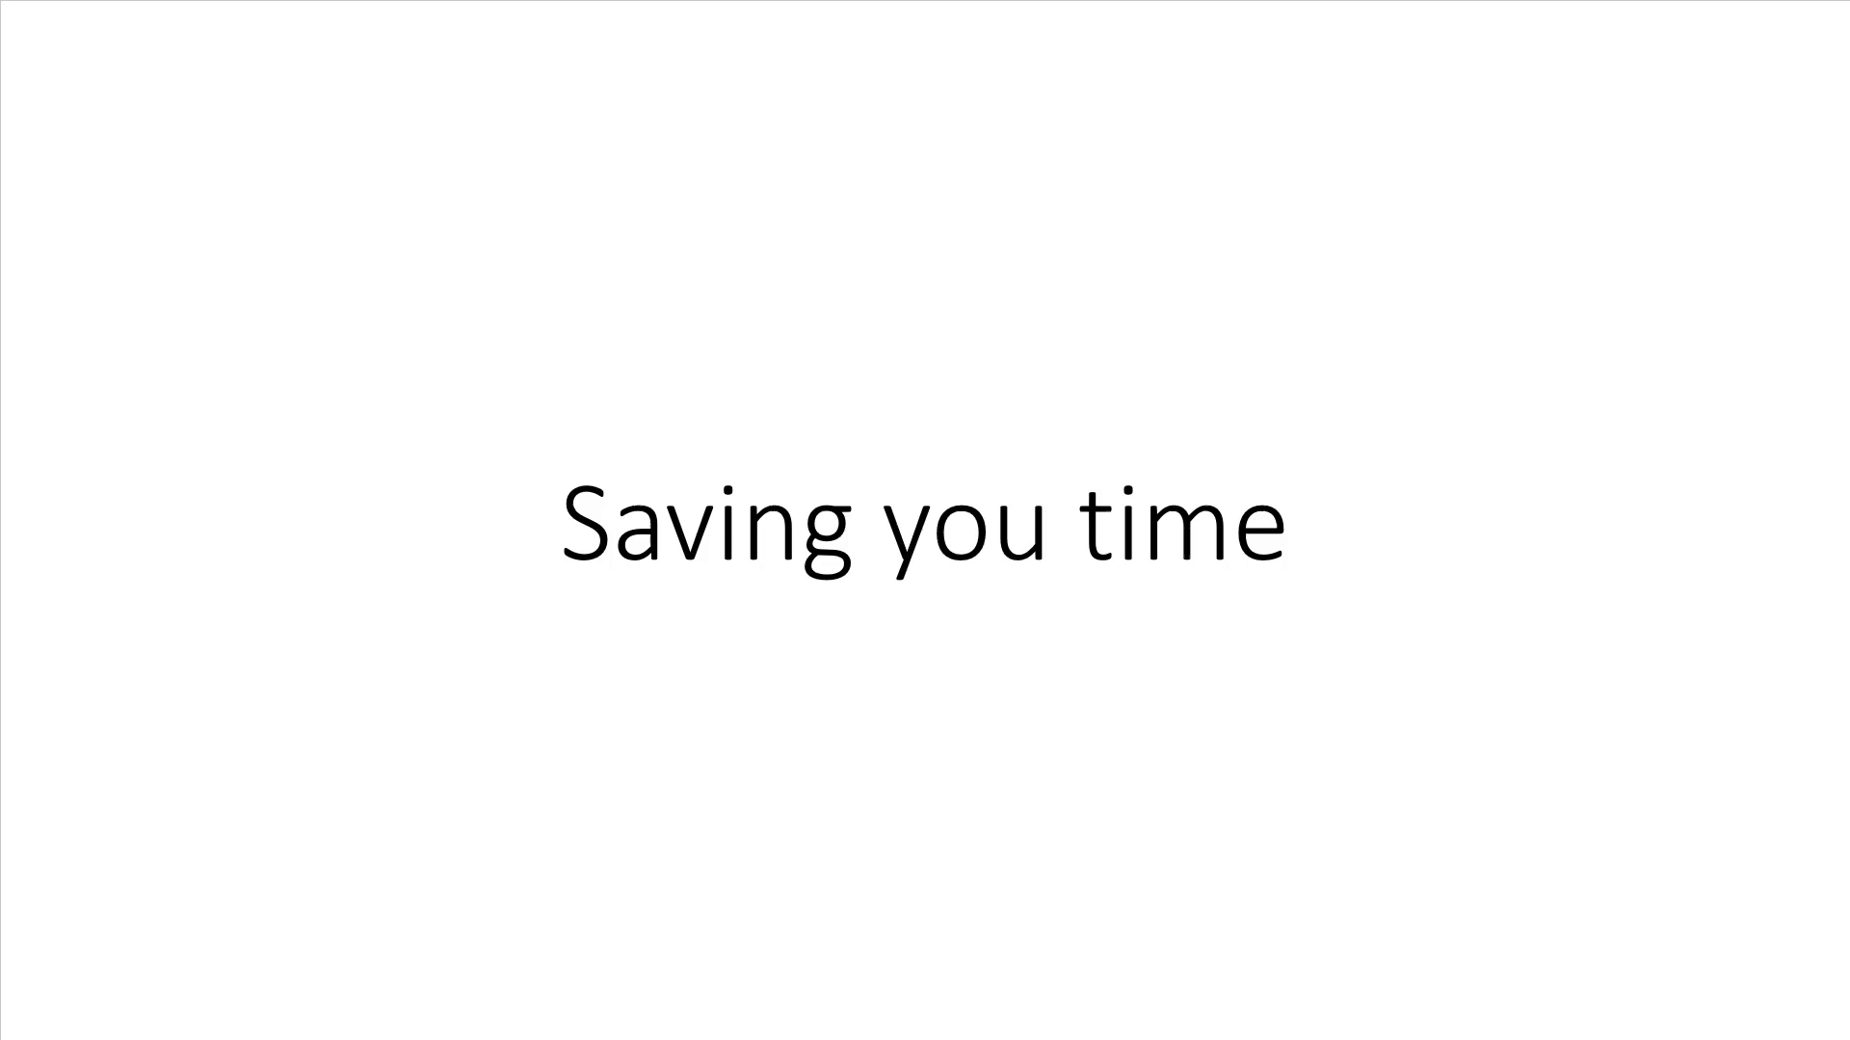
key("right")
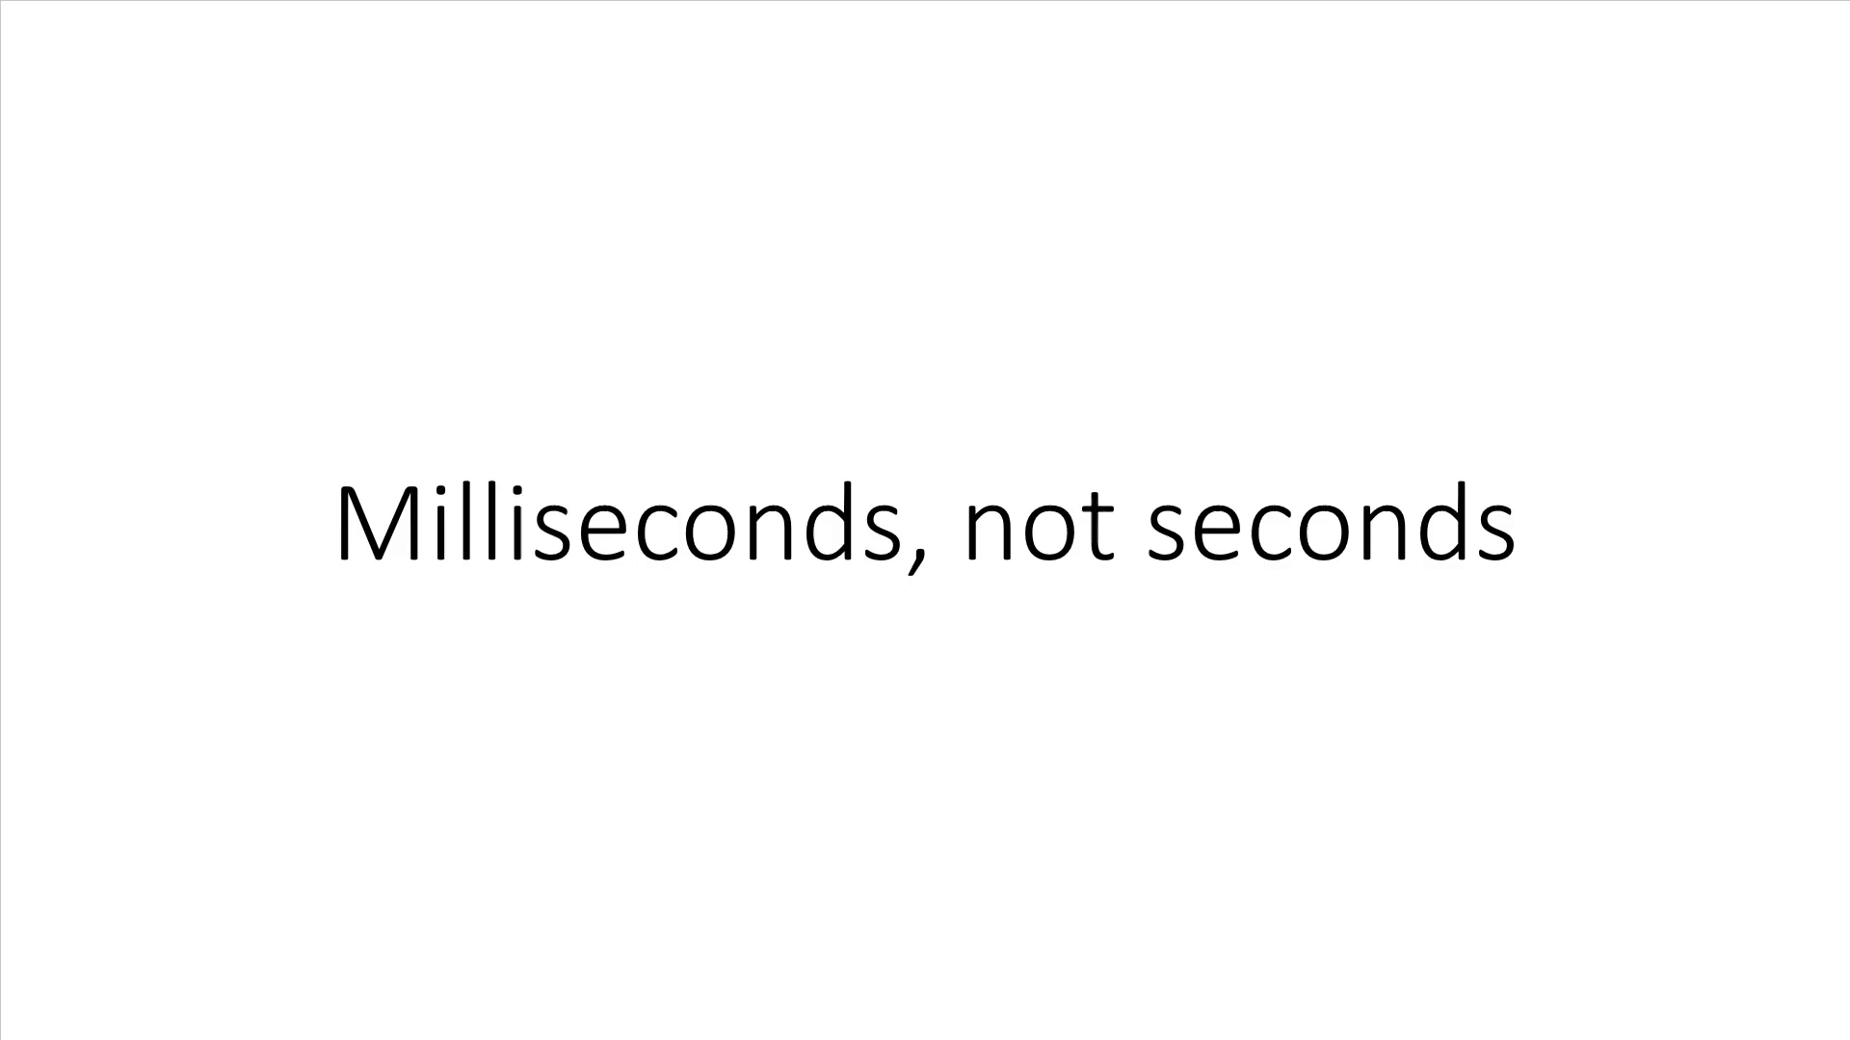
key("Right")
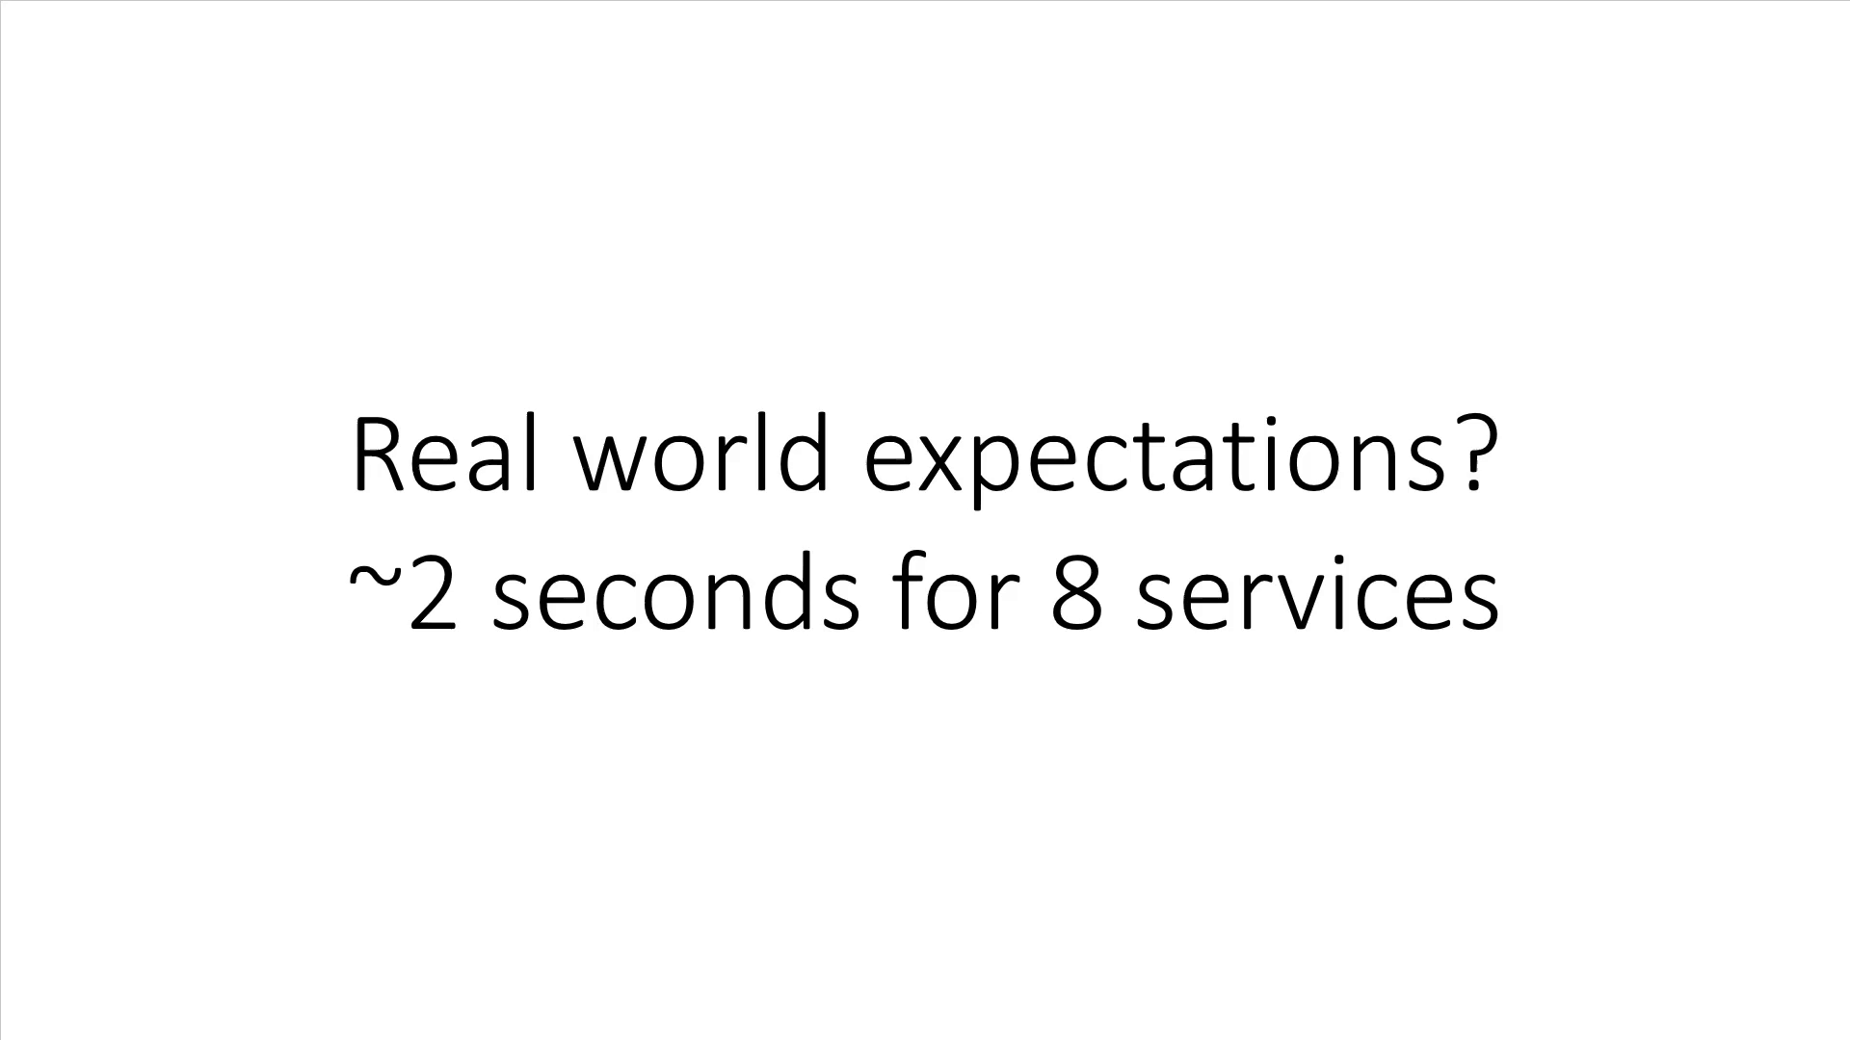
key("right")
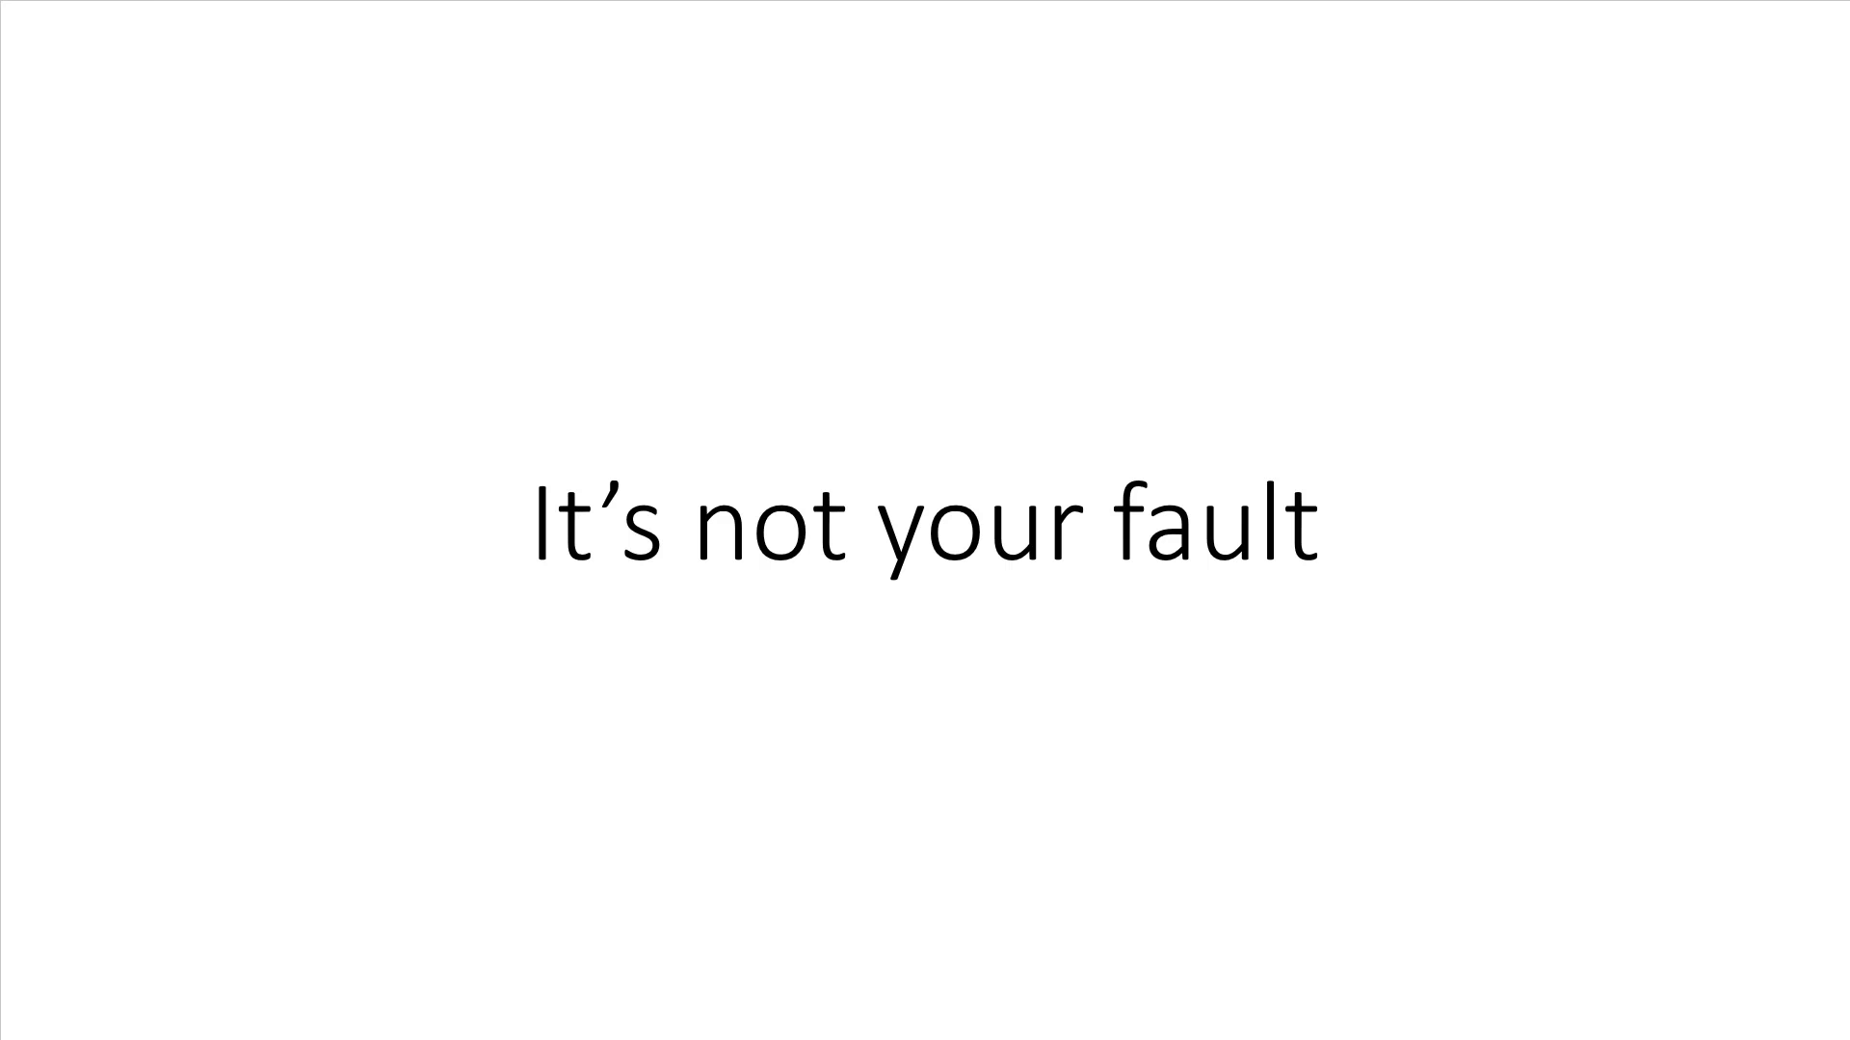
key("Right")
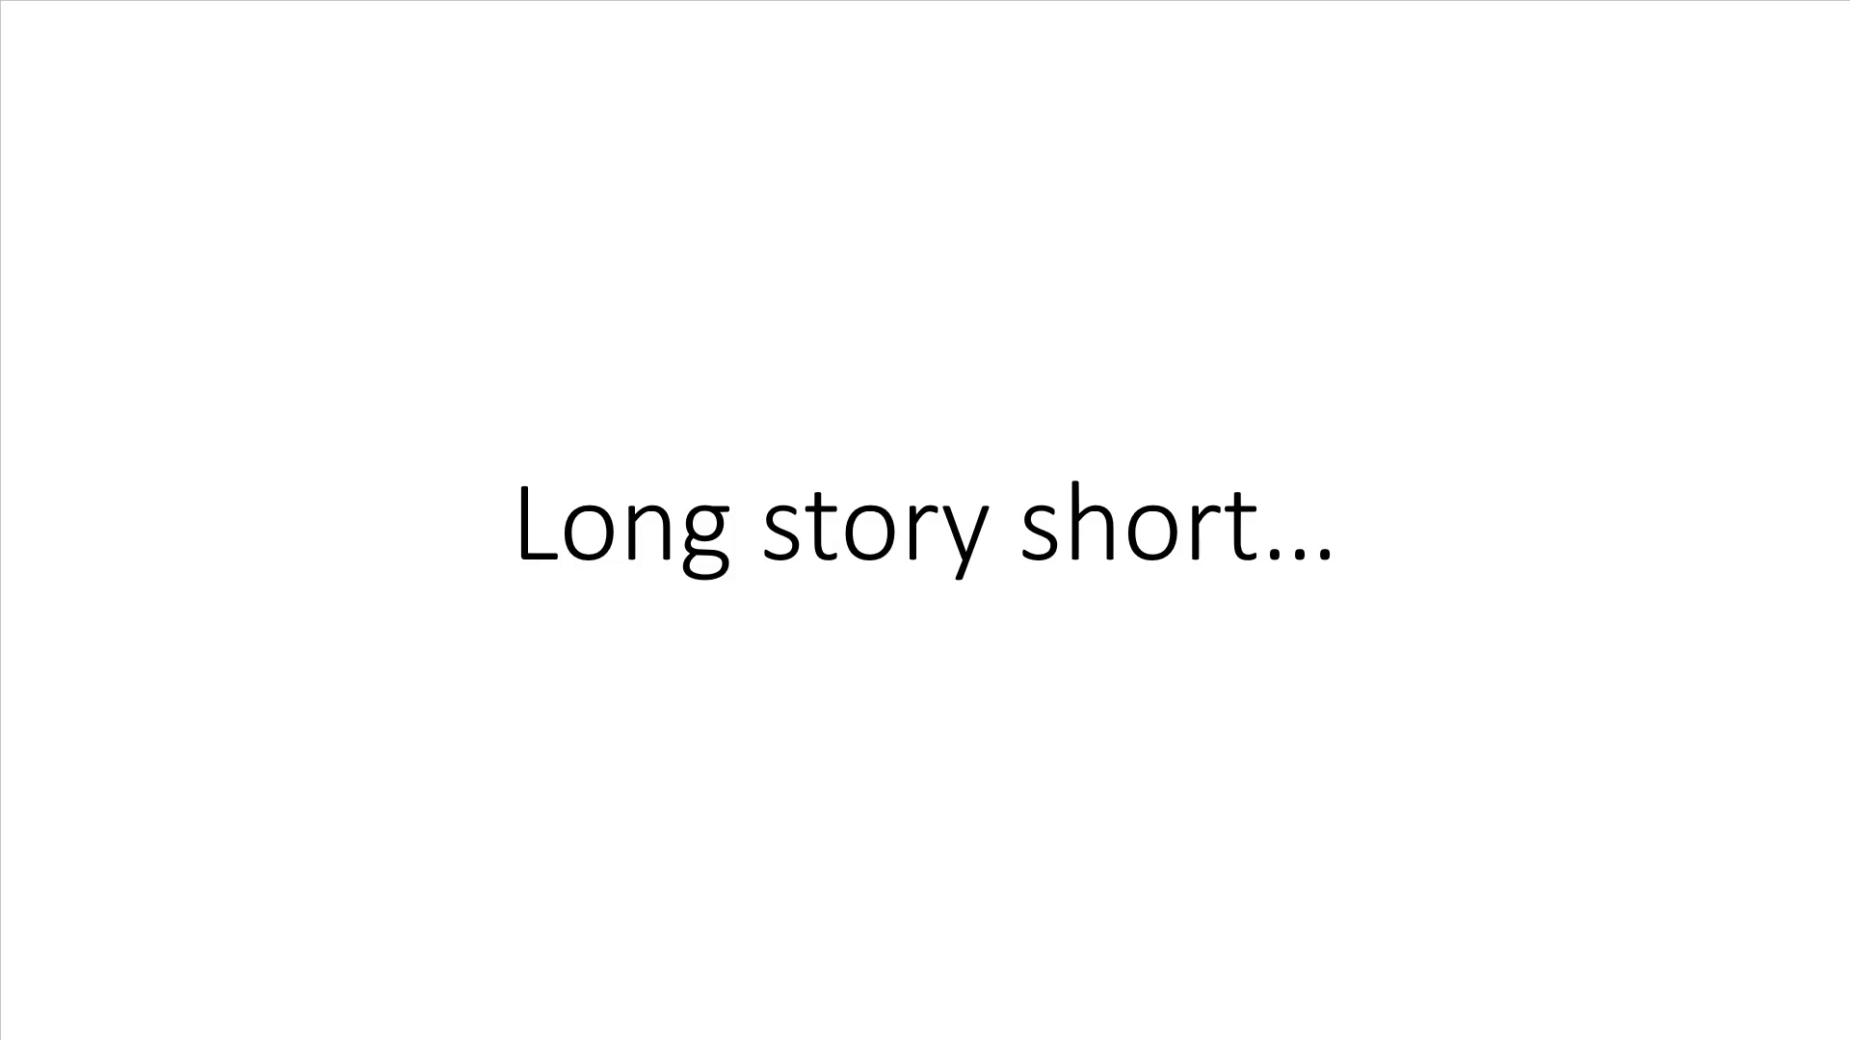
key("Right")
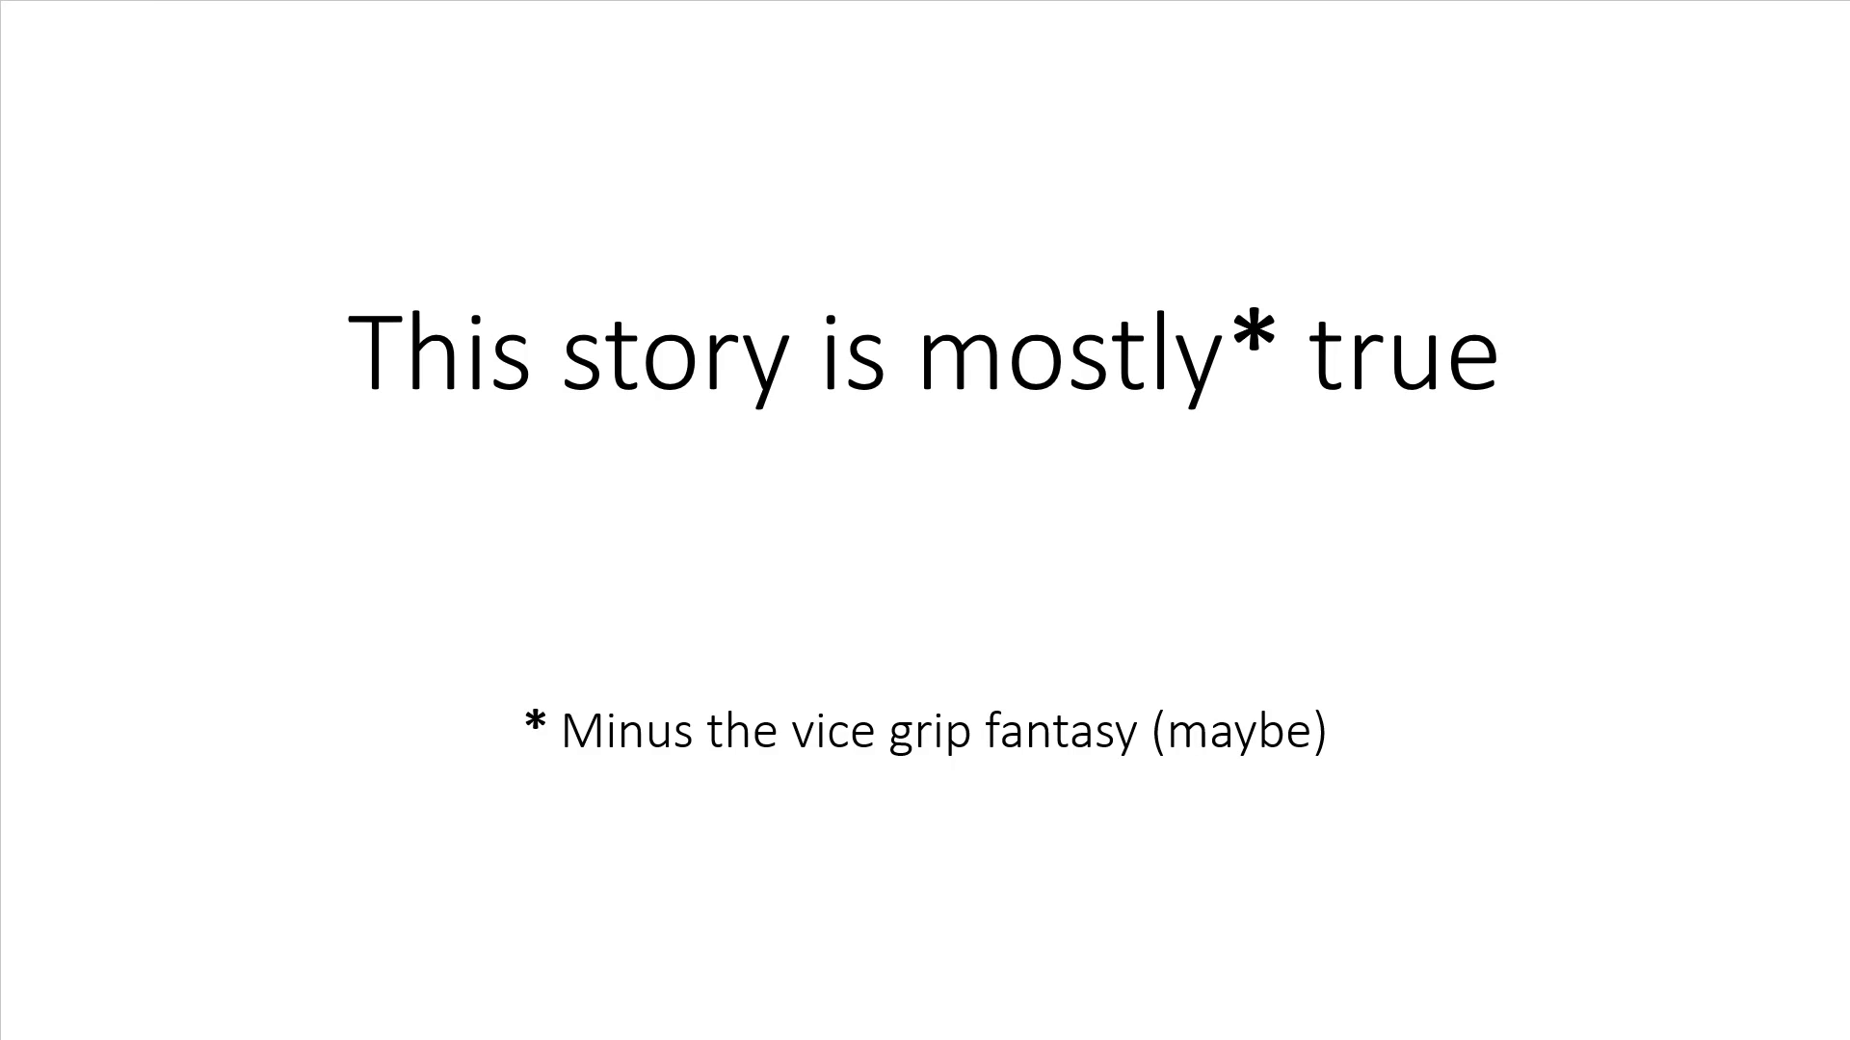
key("Right")
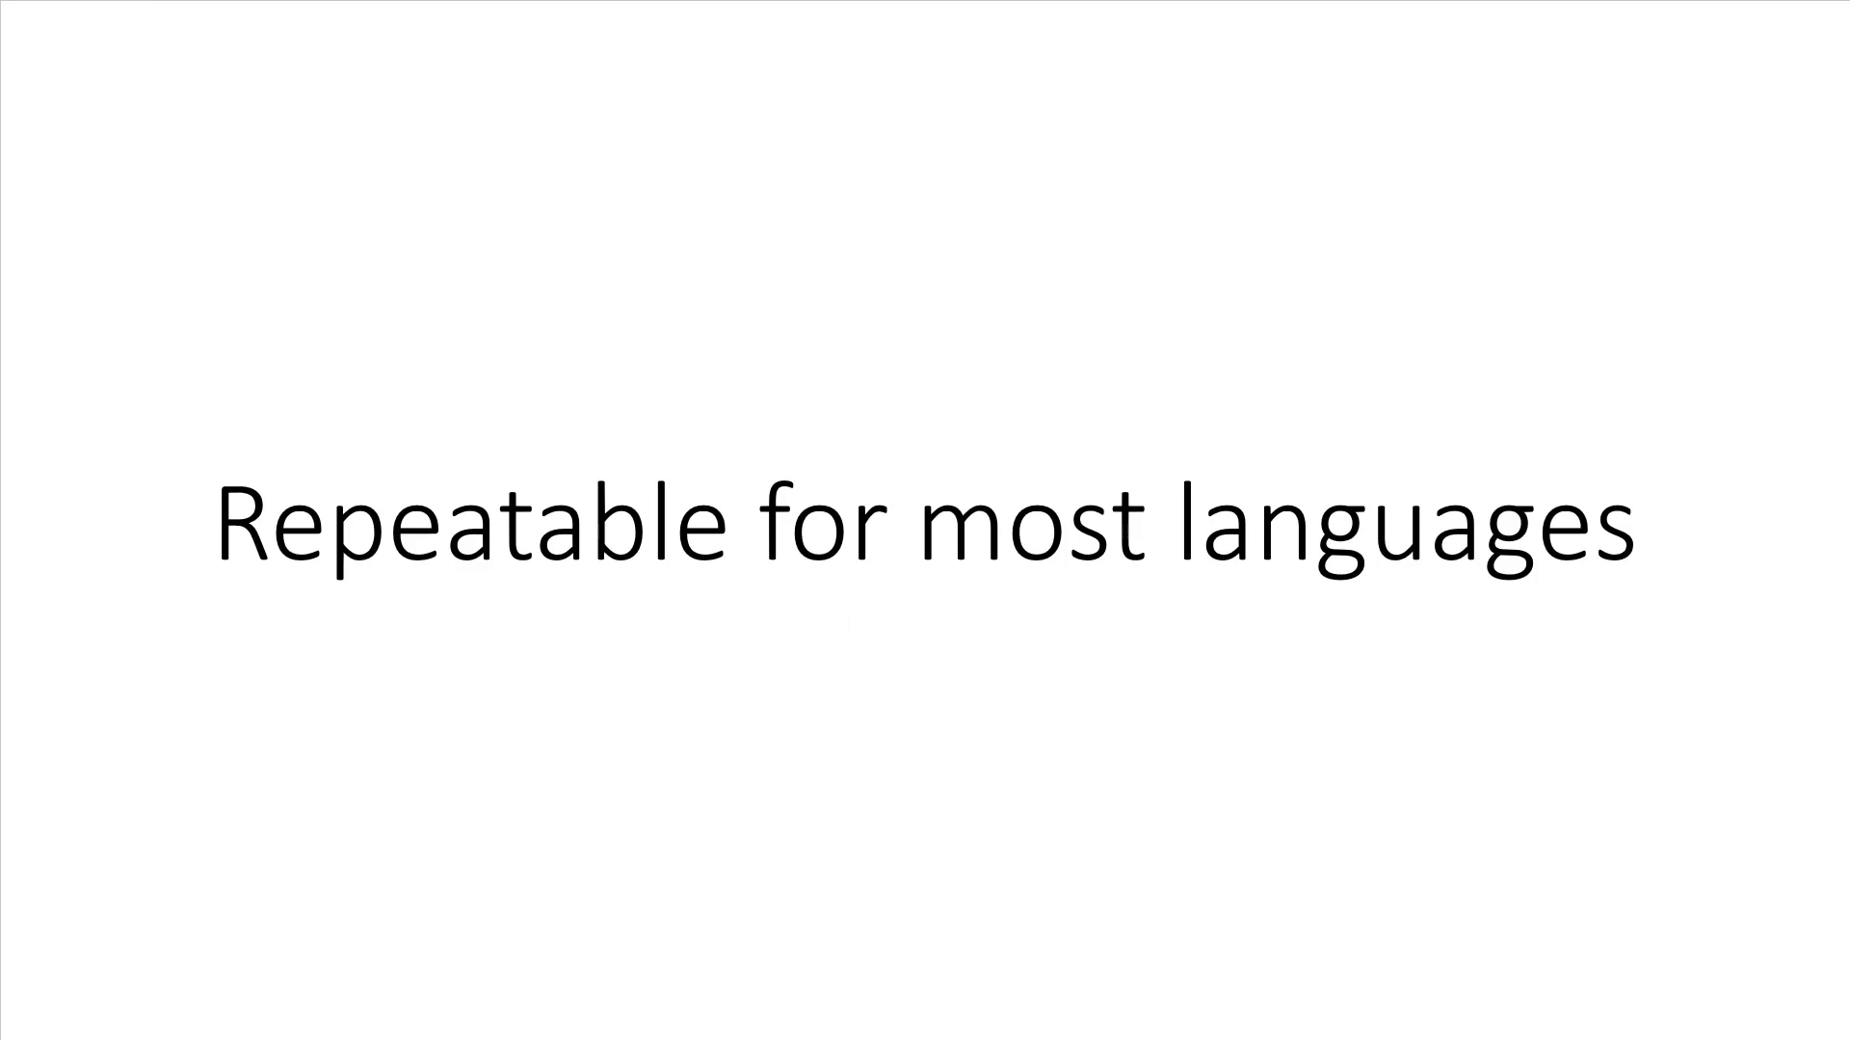
key("Right")
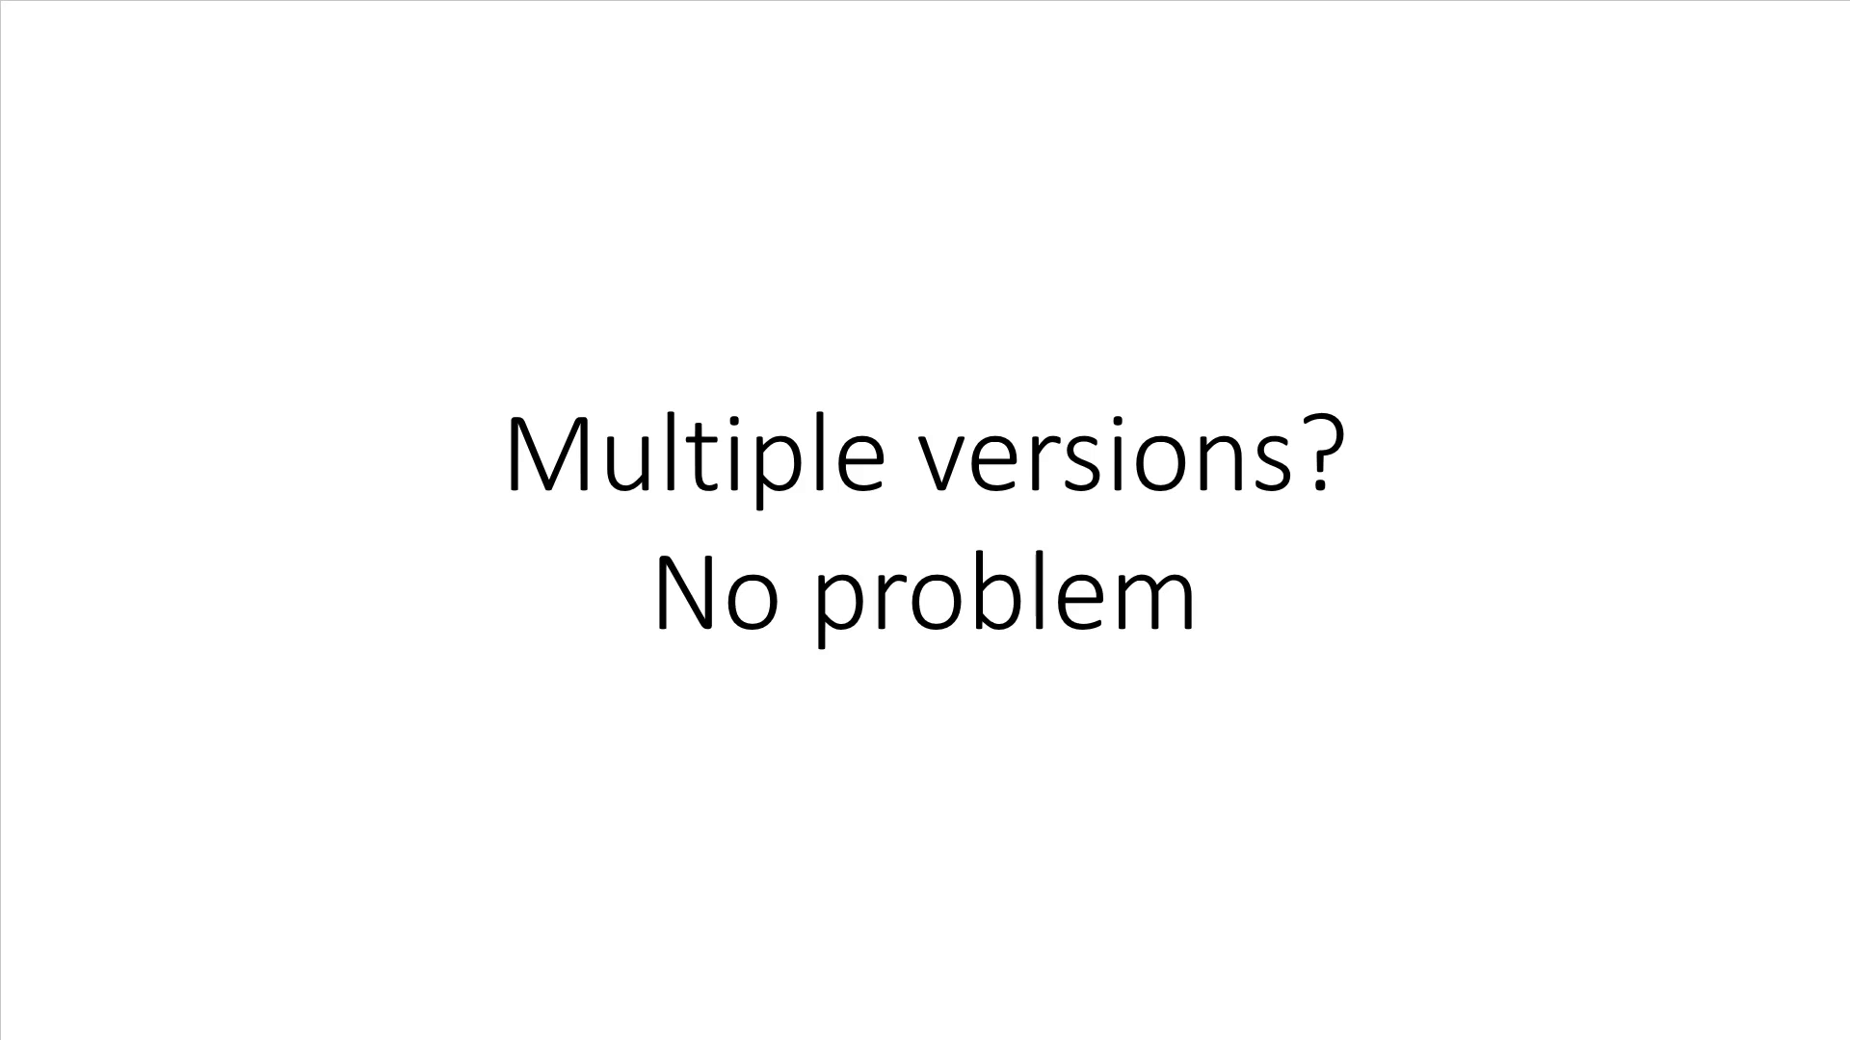
key("right")
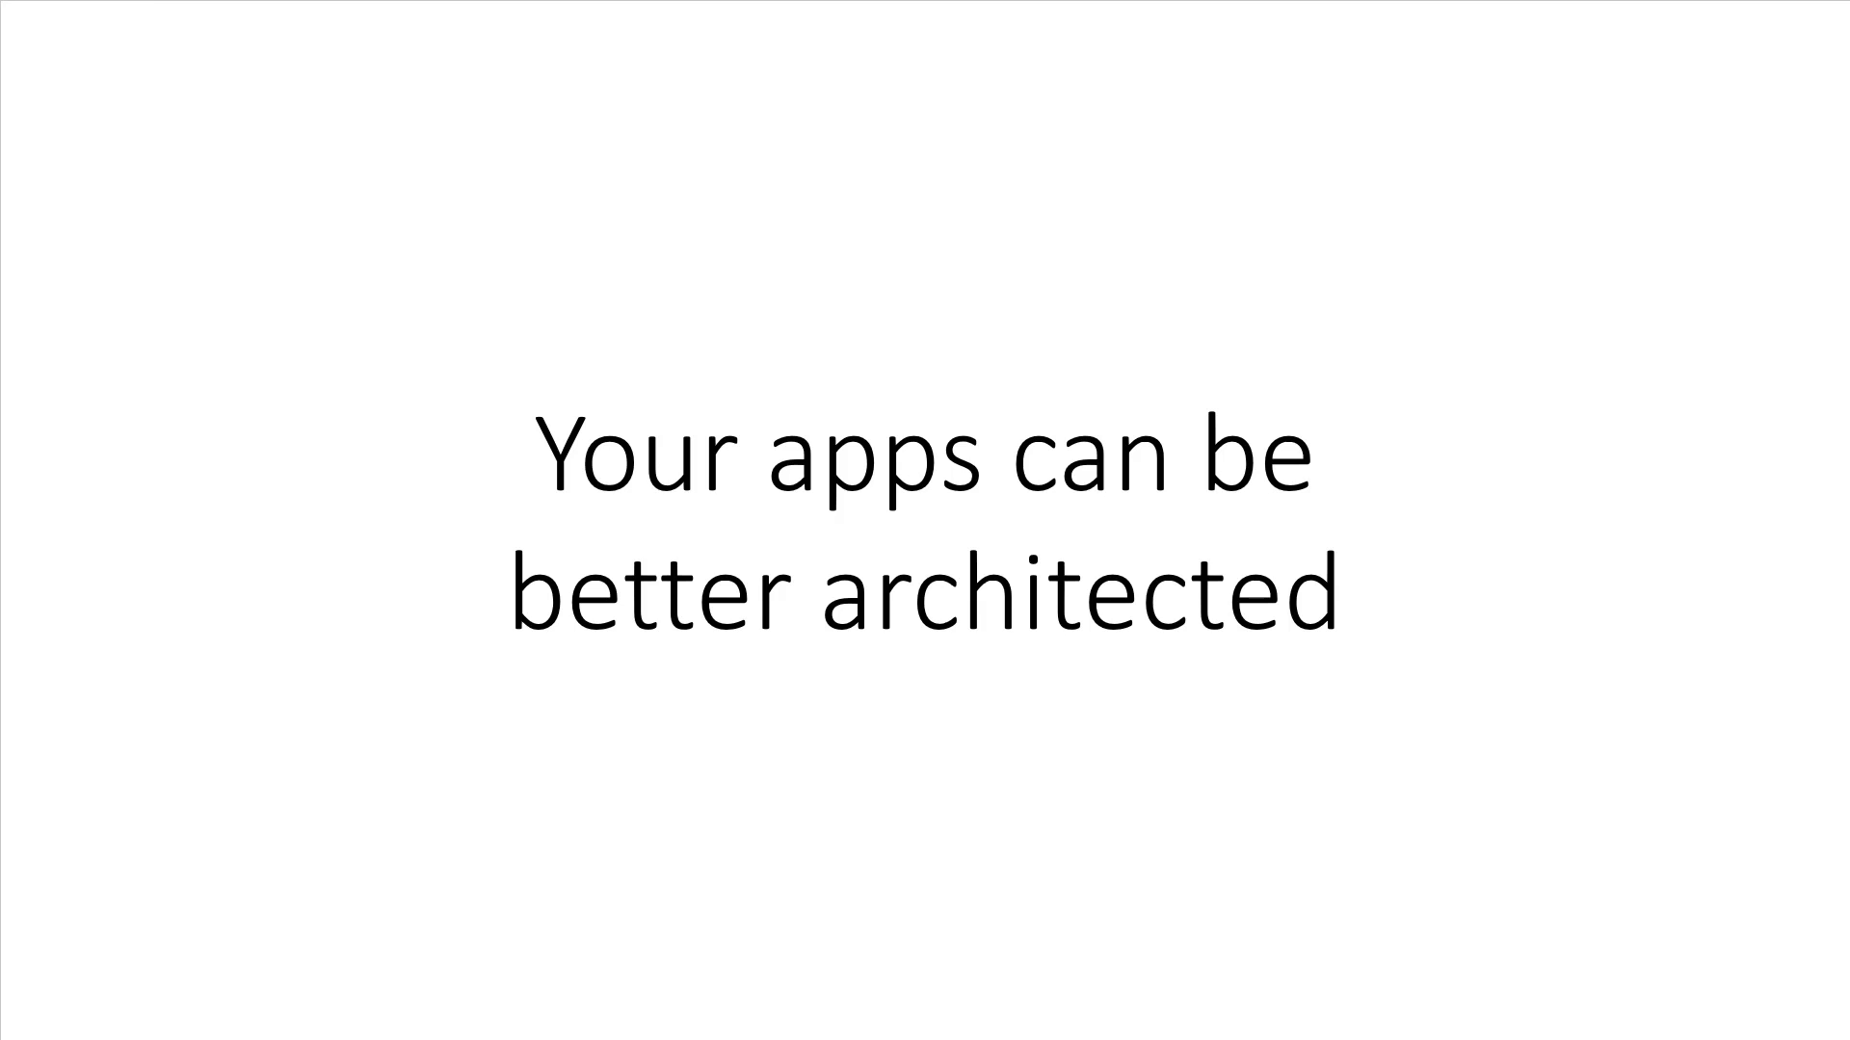
key("Right")
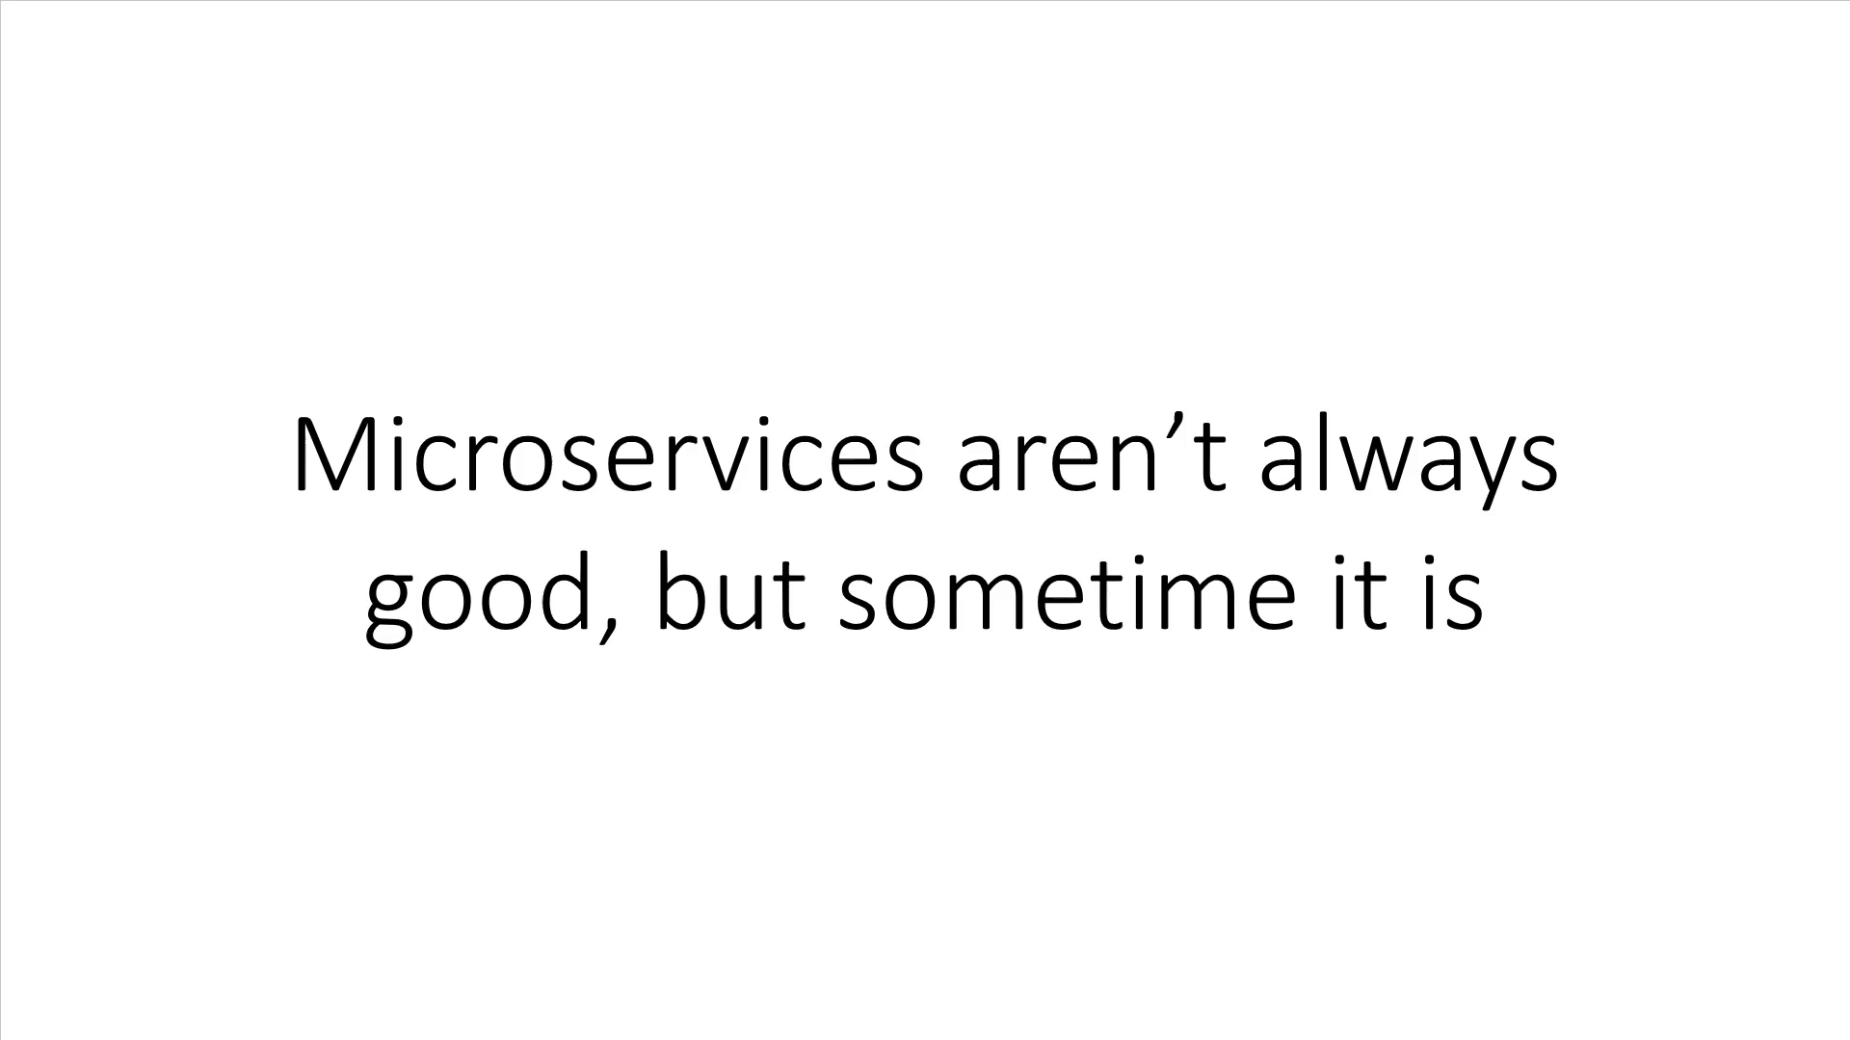
key("Right")
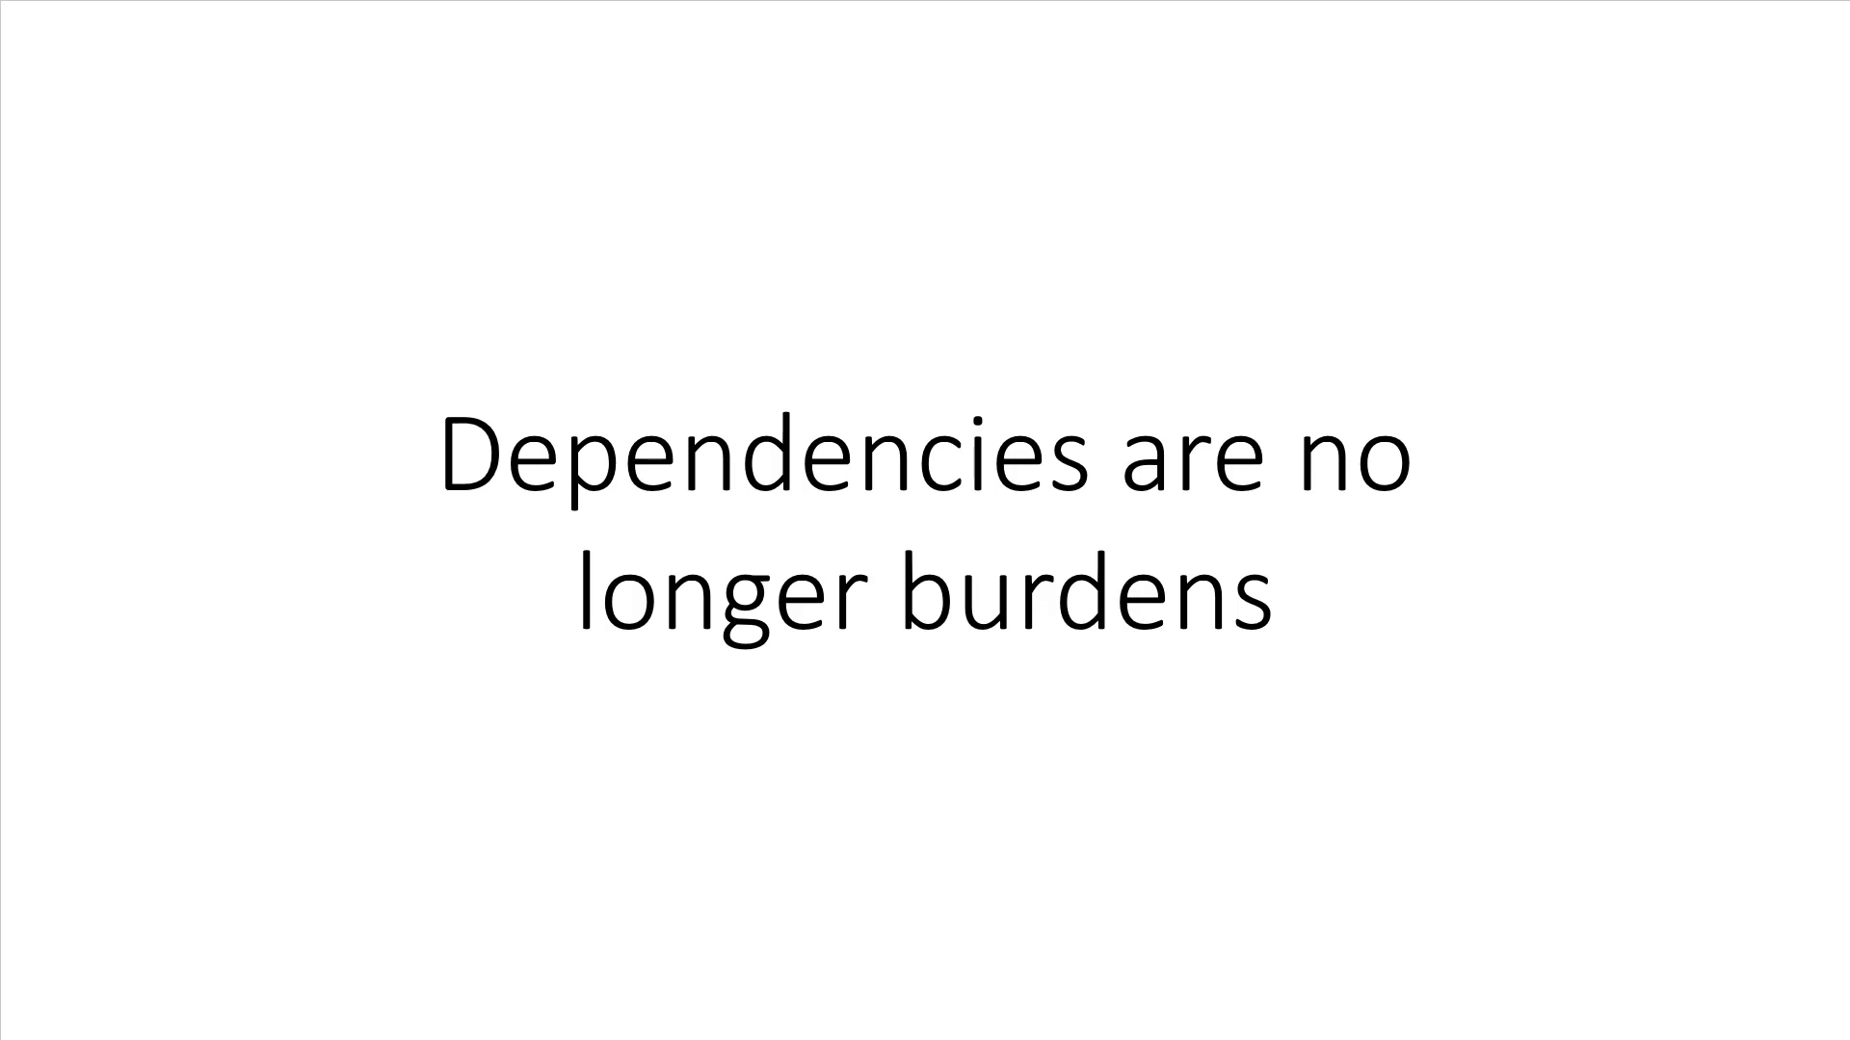
key("Right")
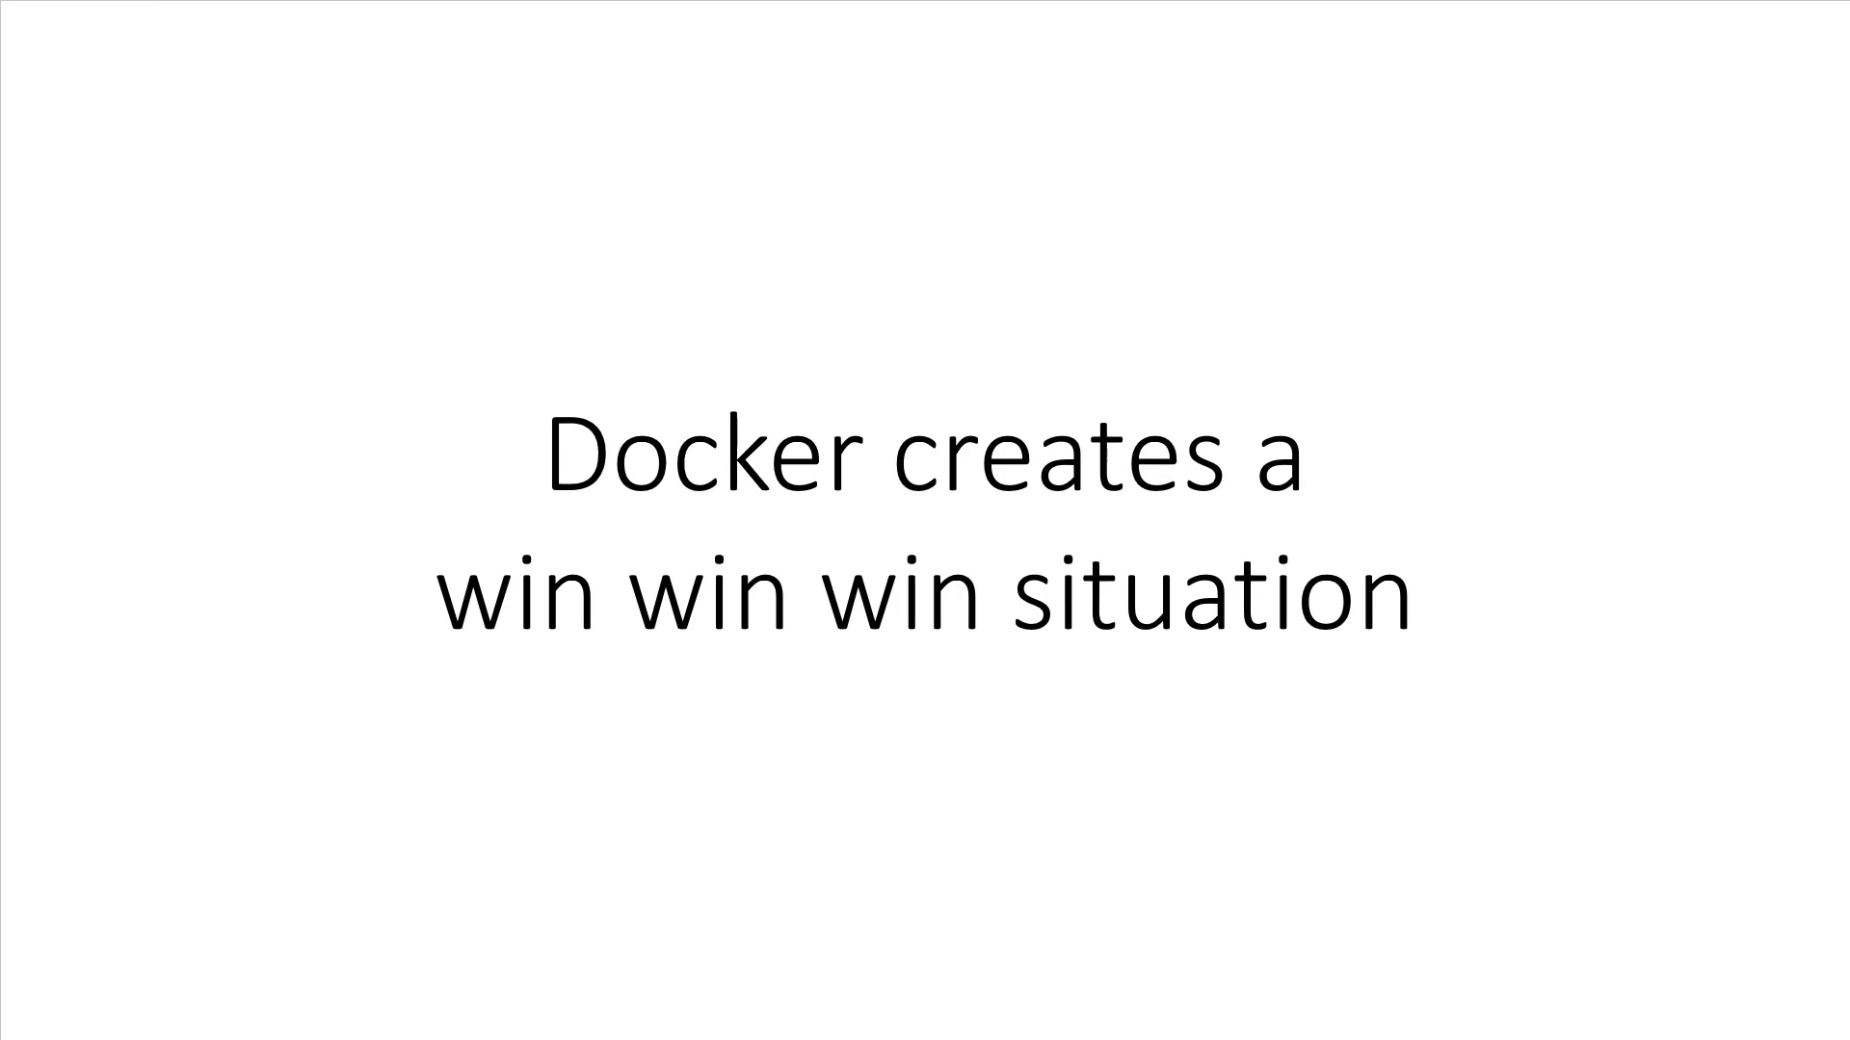